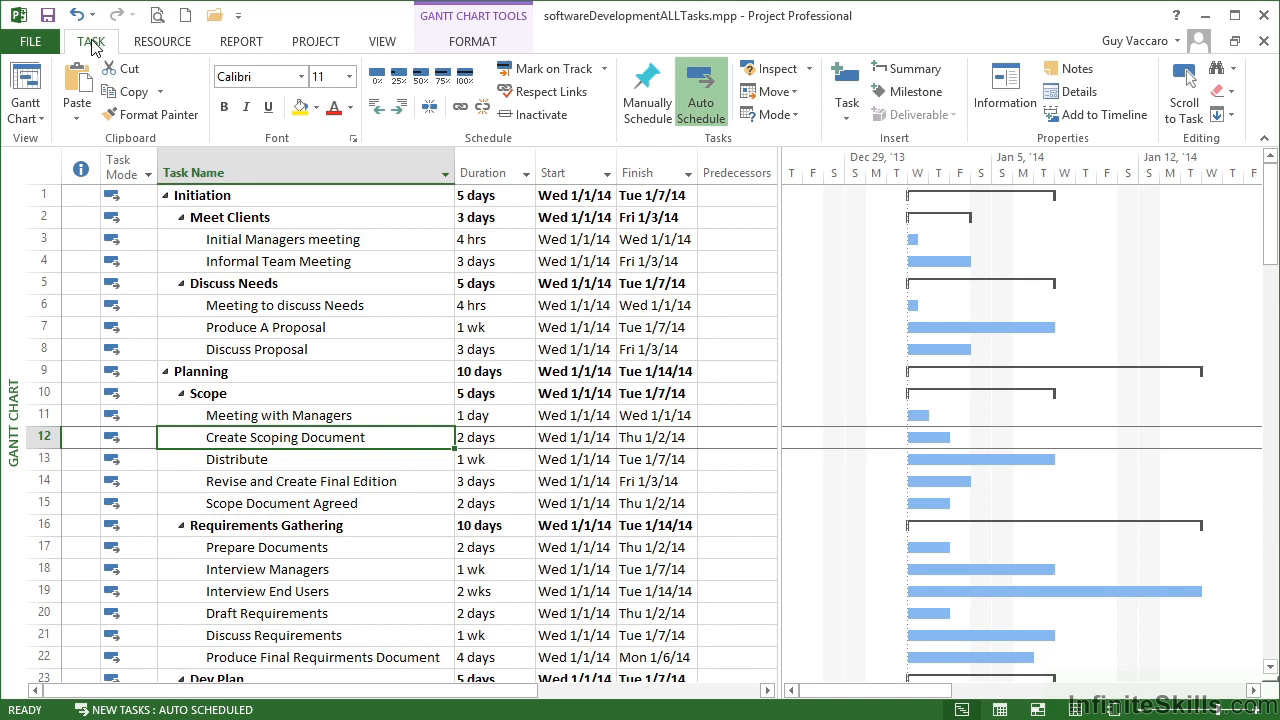
mouse_move(232, 252)
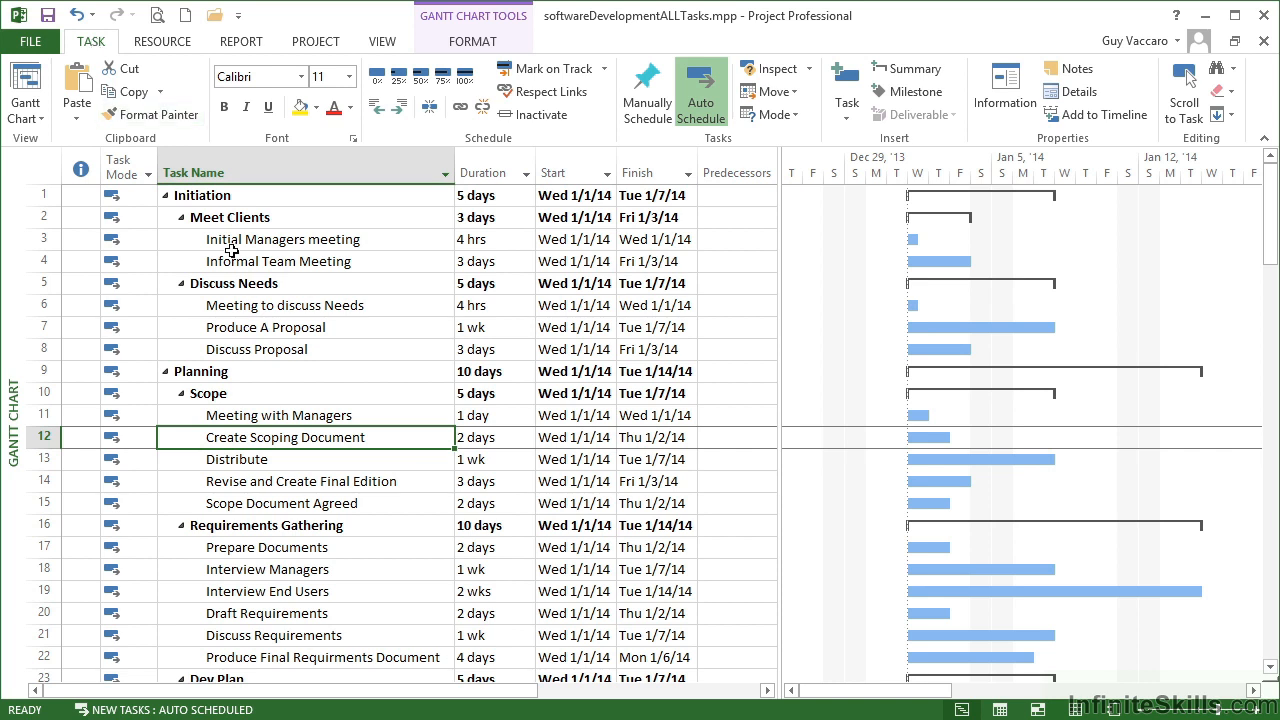
mouse_move(224, 380)
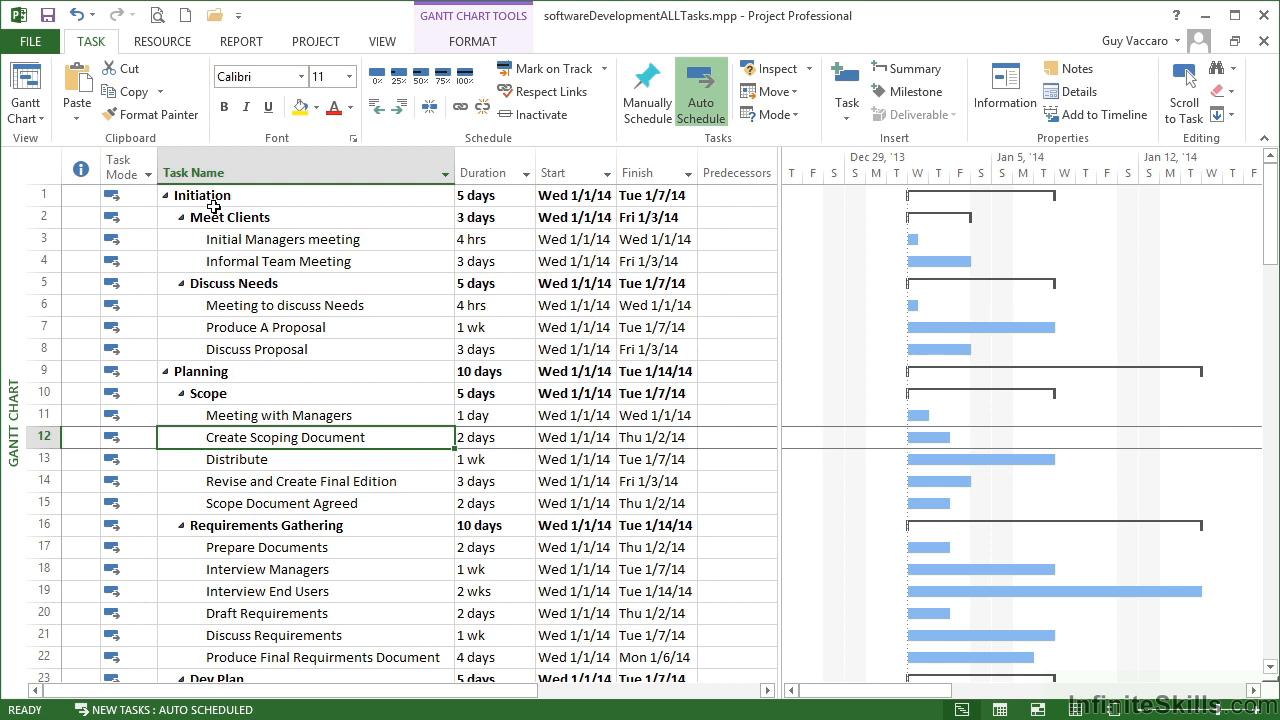
mouse_move(232, 388)
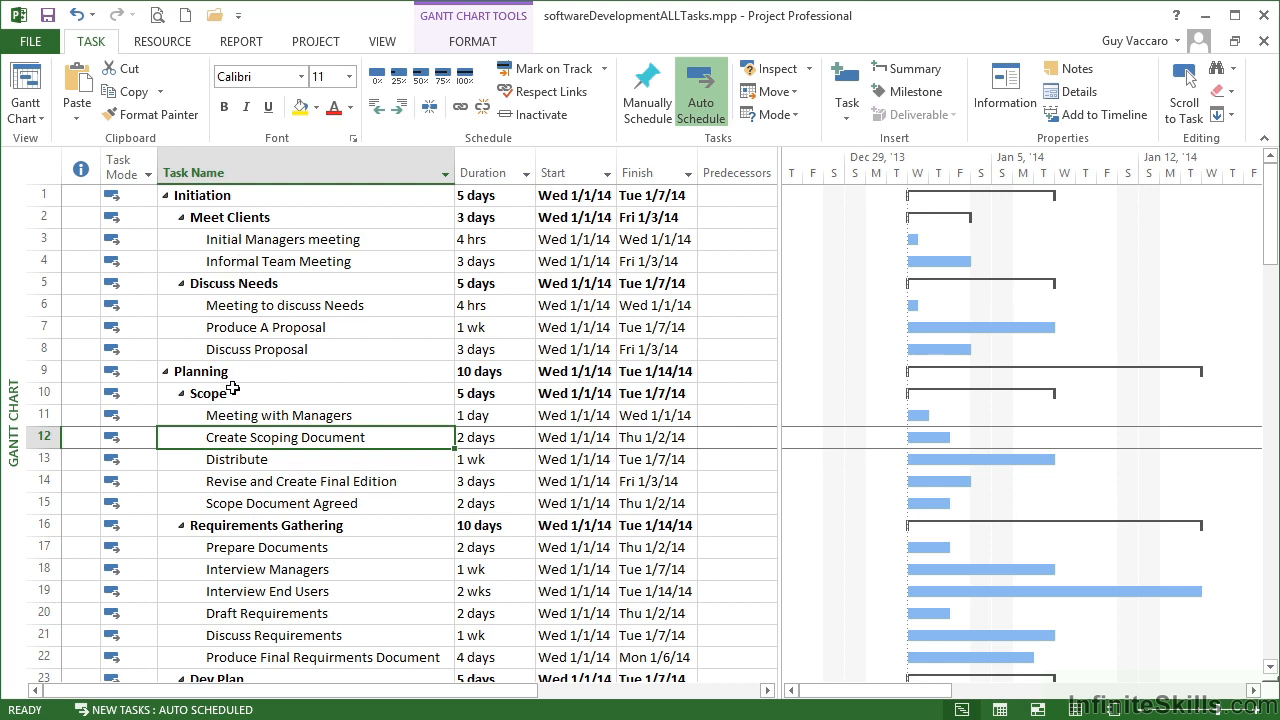
- Set task 12 Create Scoping Document's duration to 6 hrs so it finishes Wed 1/1/14
scroll("down", 3)
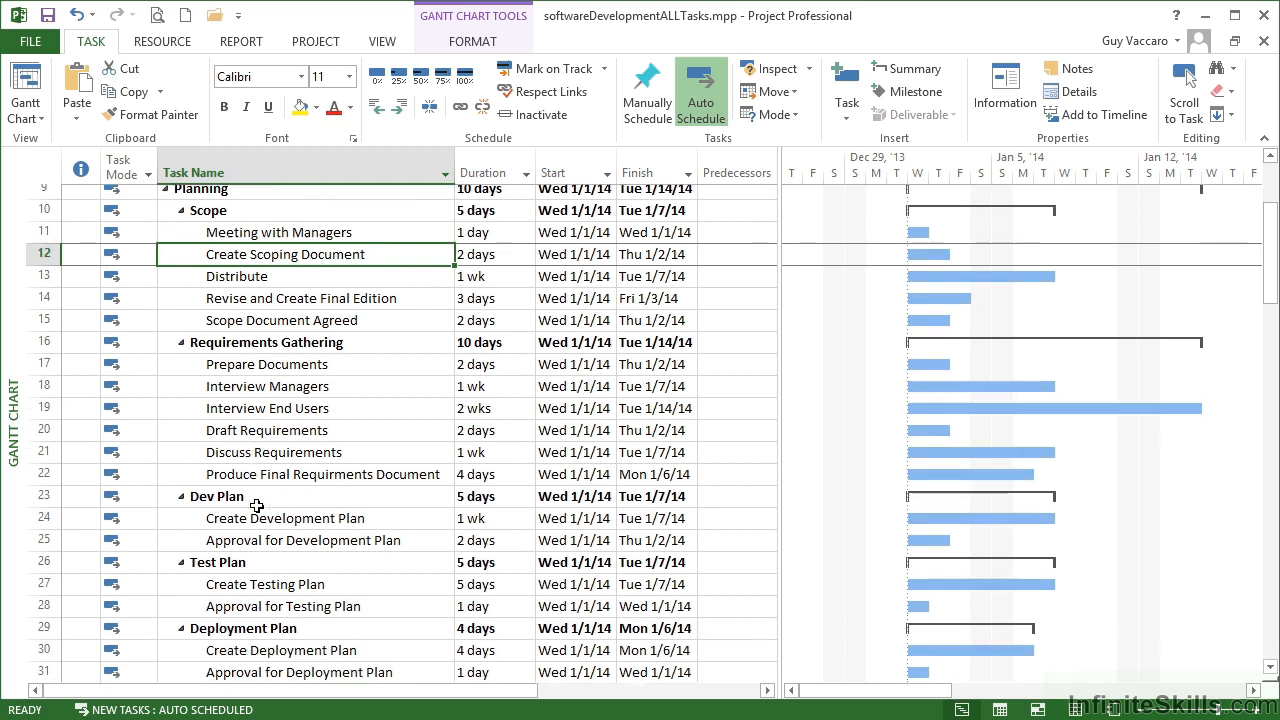
scroll("up", 3)
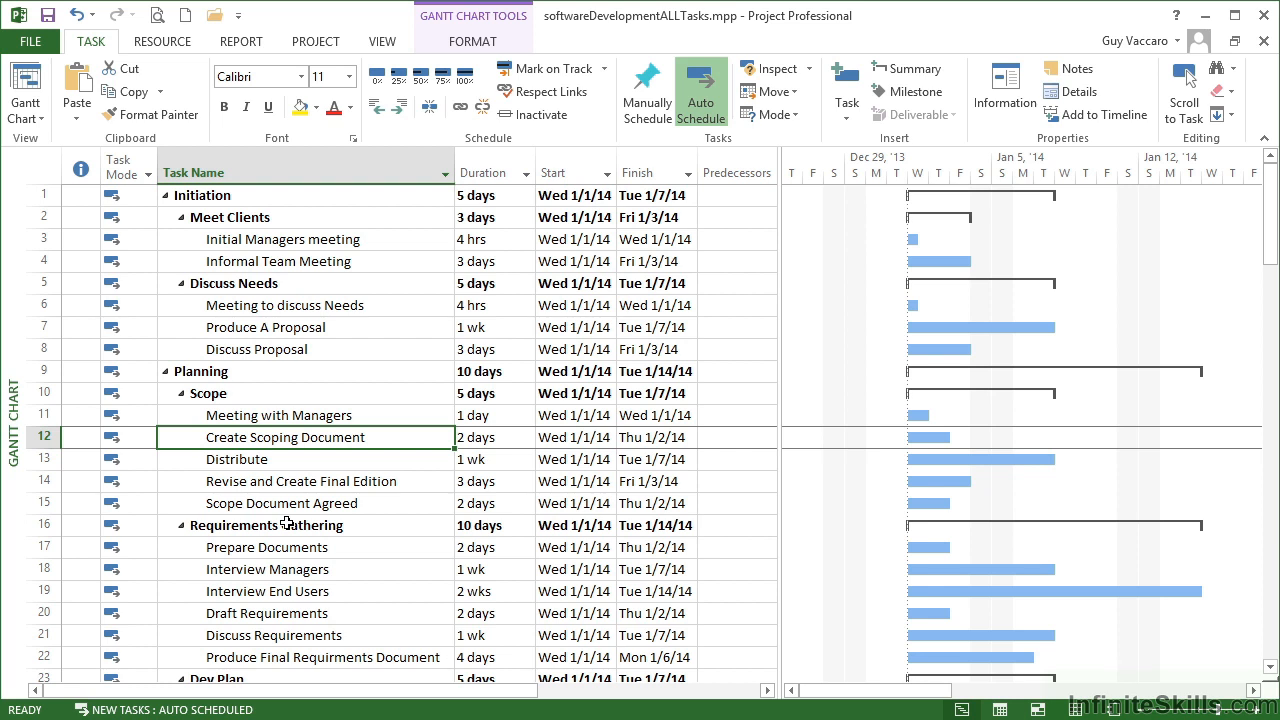
mouse_move(378, 430)
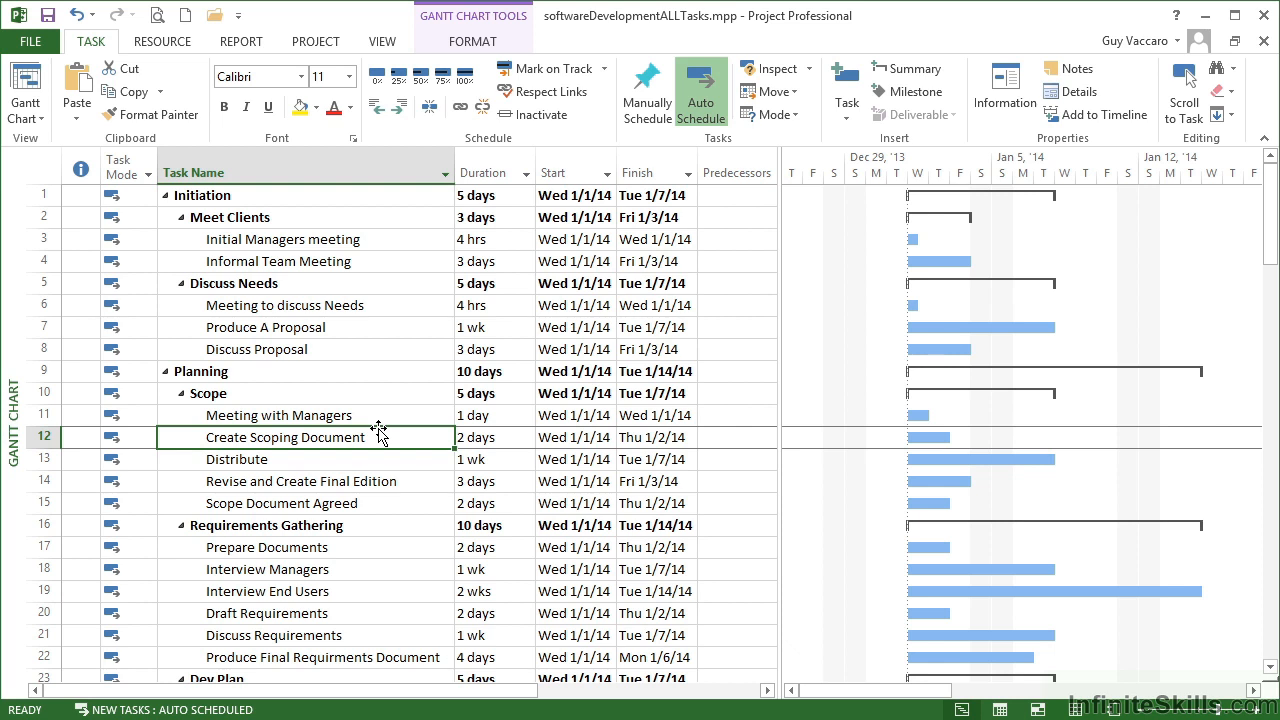
mouse_move(388, 464)
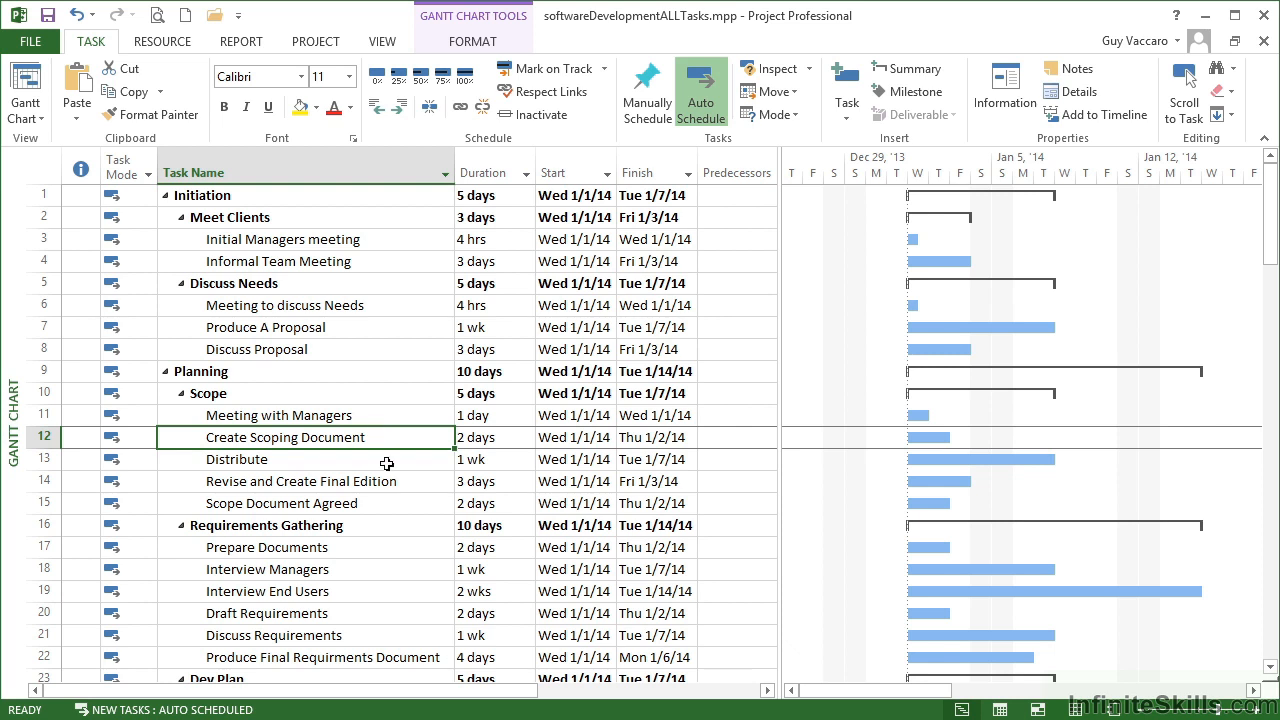
mouse_move(272, 452)
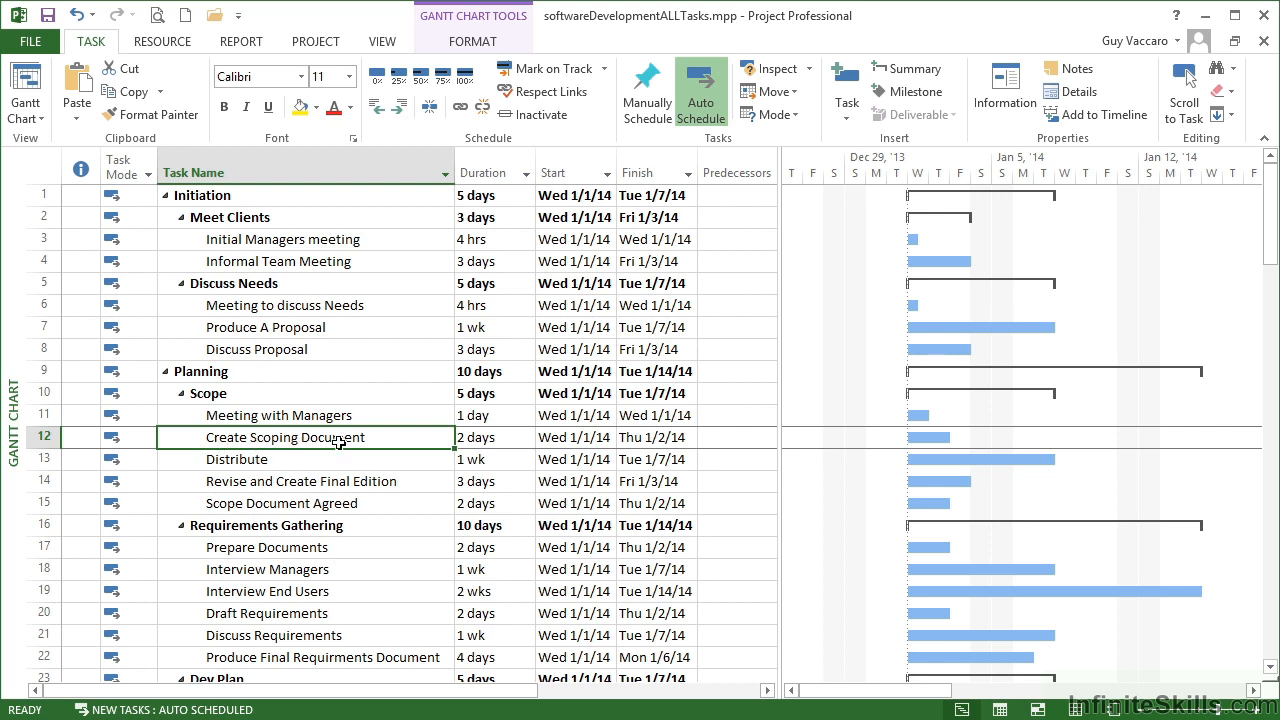
mouse_move(352, 440)
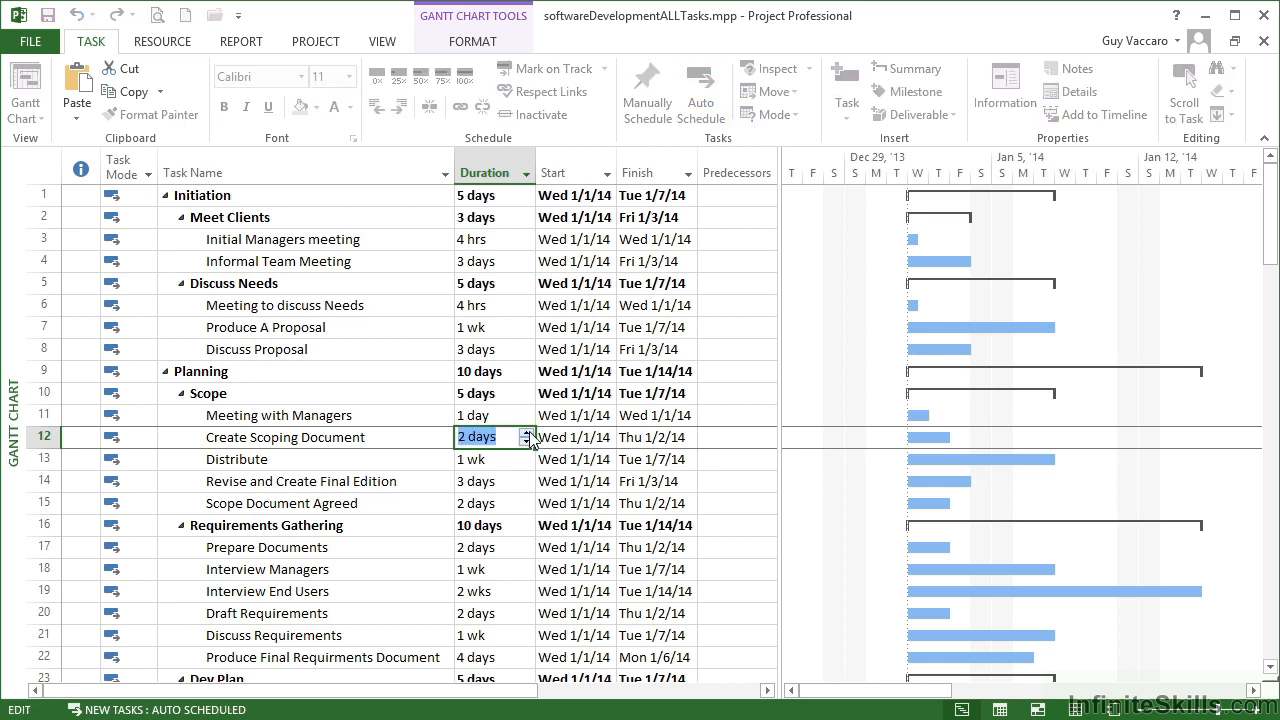
left_click(508, 436)
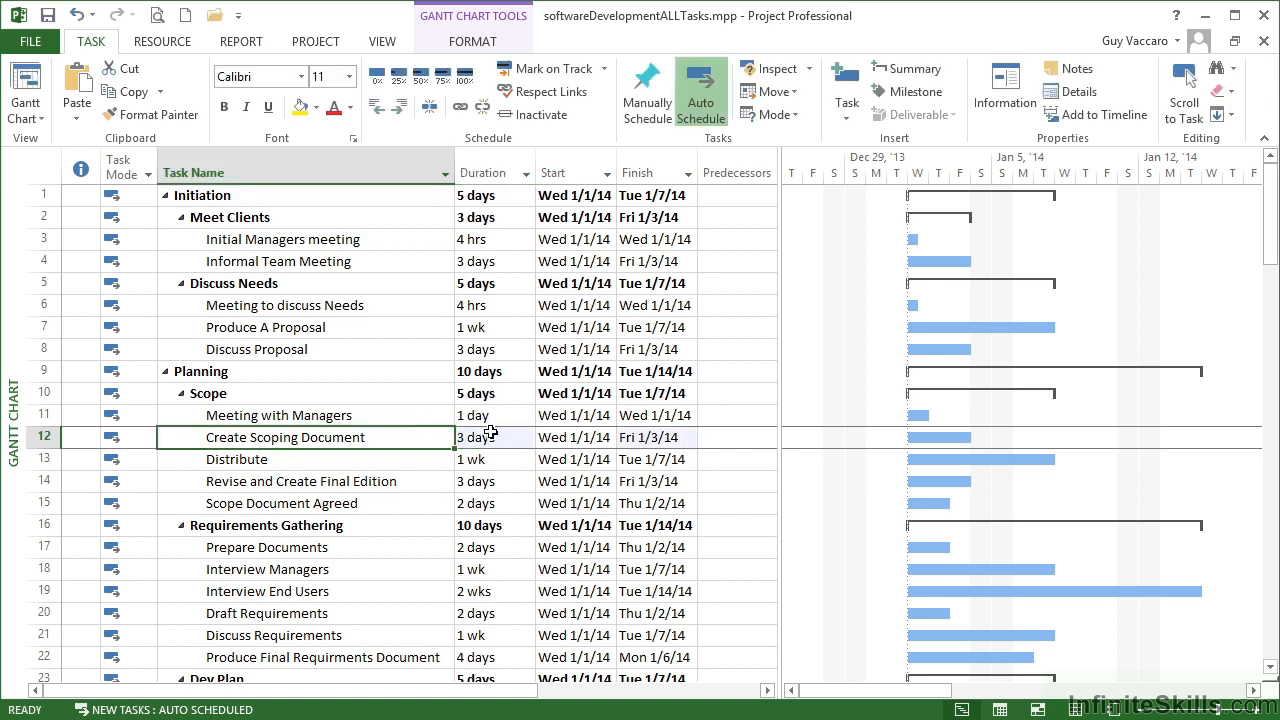
left_click(490, 436)
type("6")
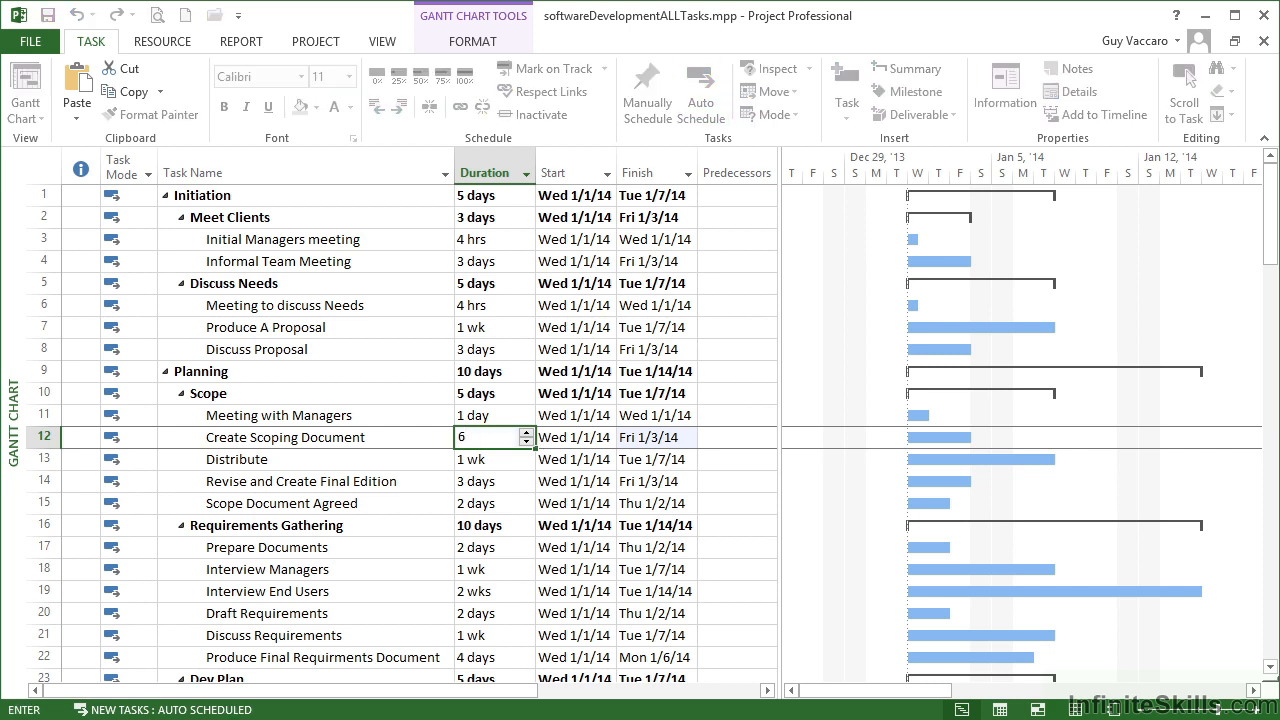
type("hrs")
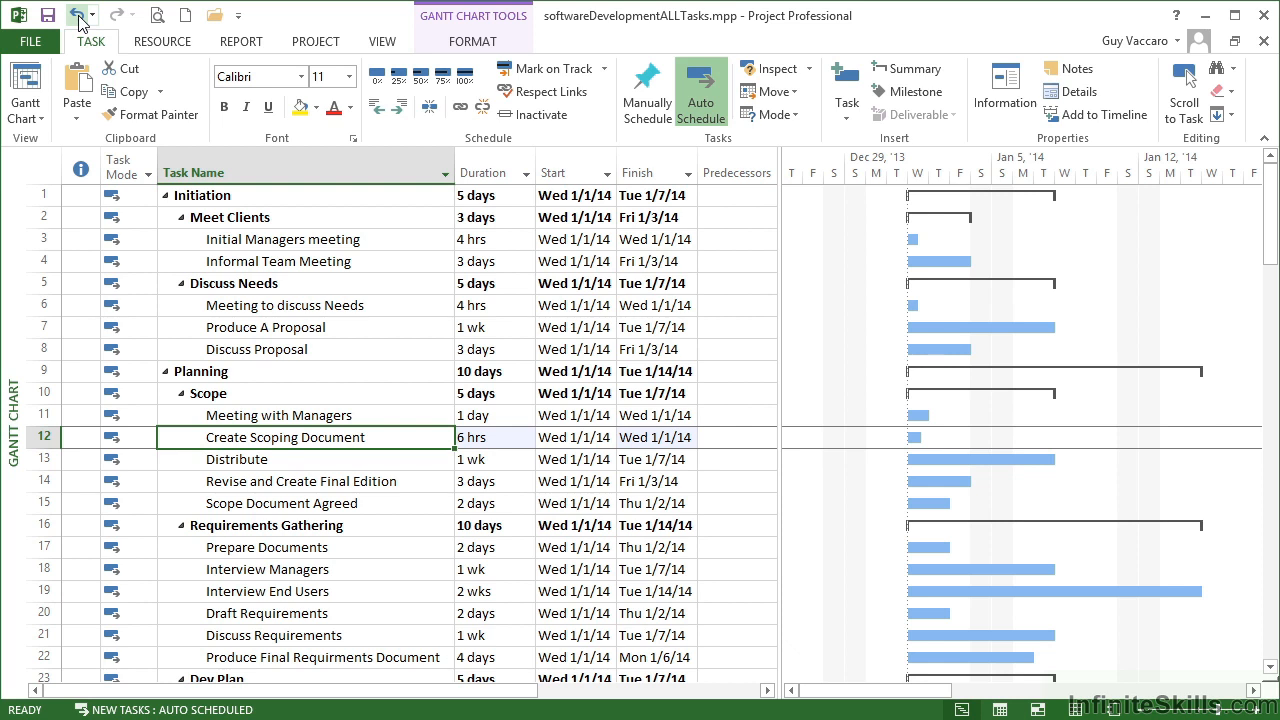
left_click(82, 14)
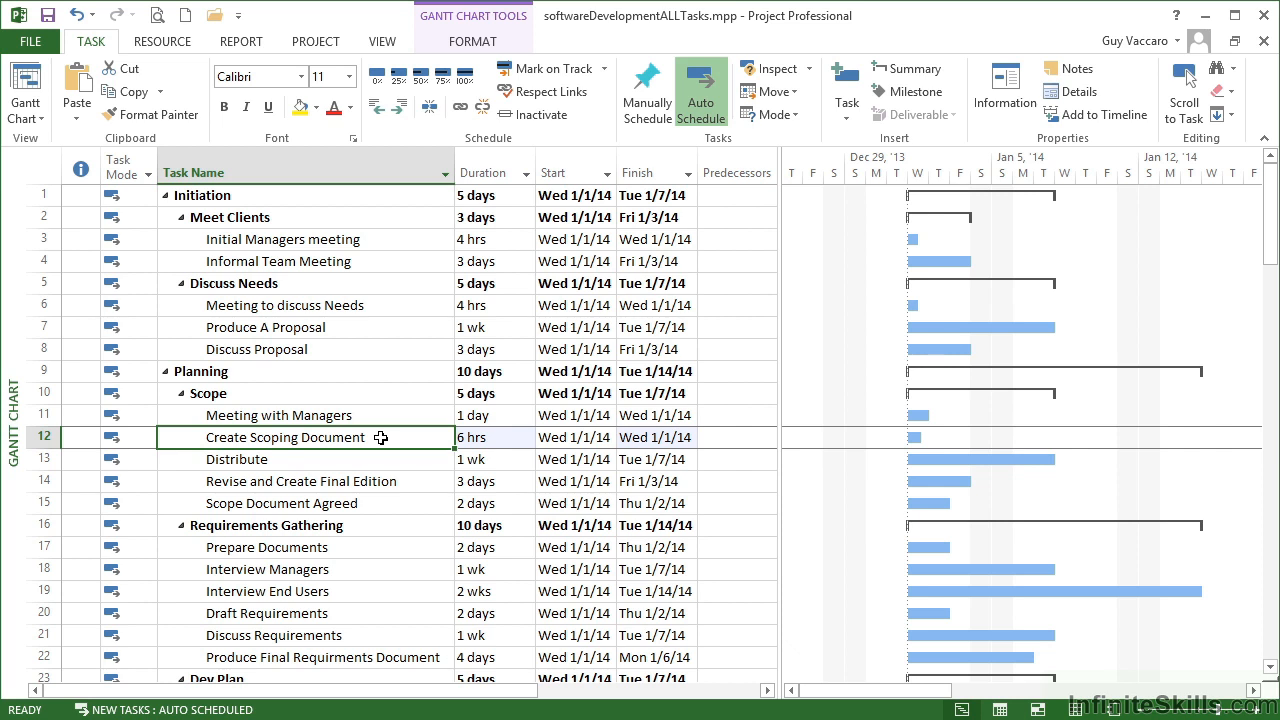
type("Prepare Documents")
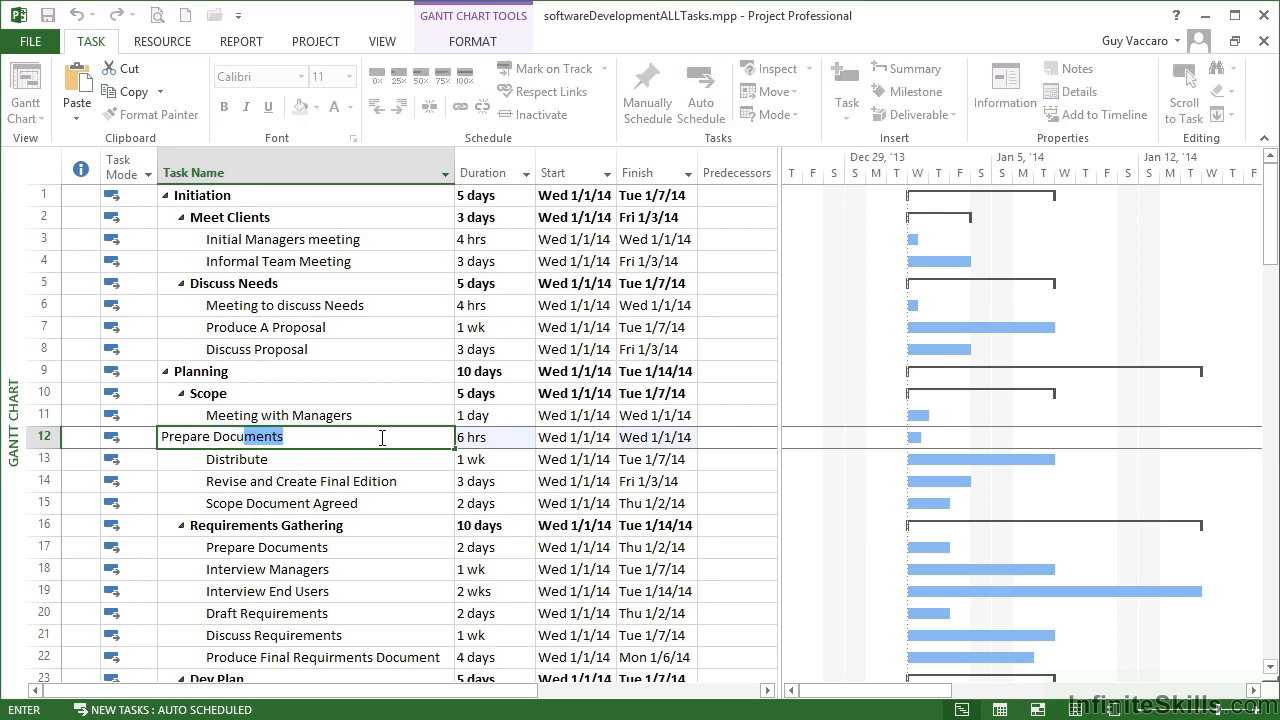
type("documentation for Scoping")
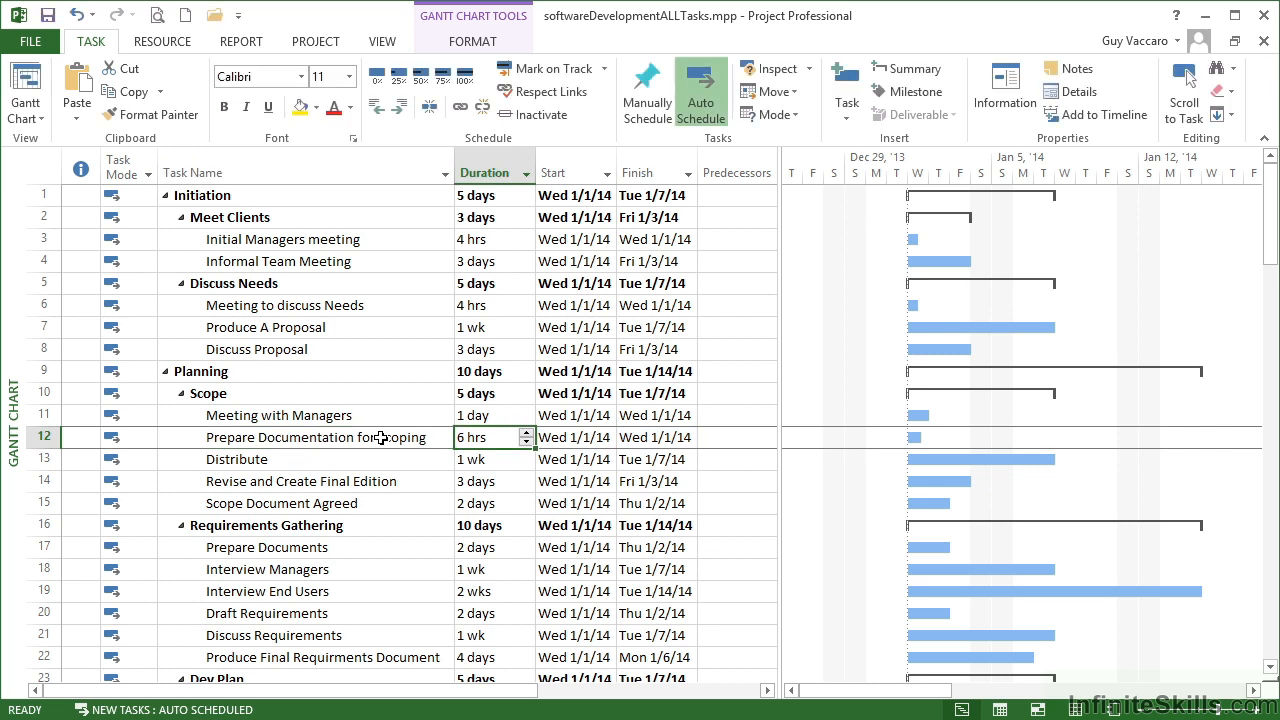
left_click(312, 436)
type("Create Scoping Document")
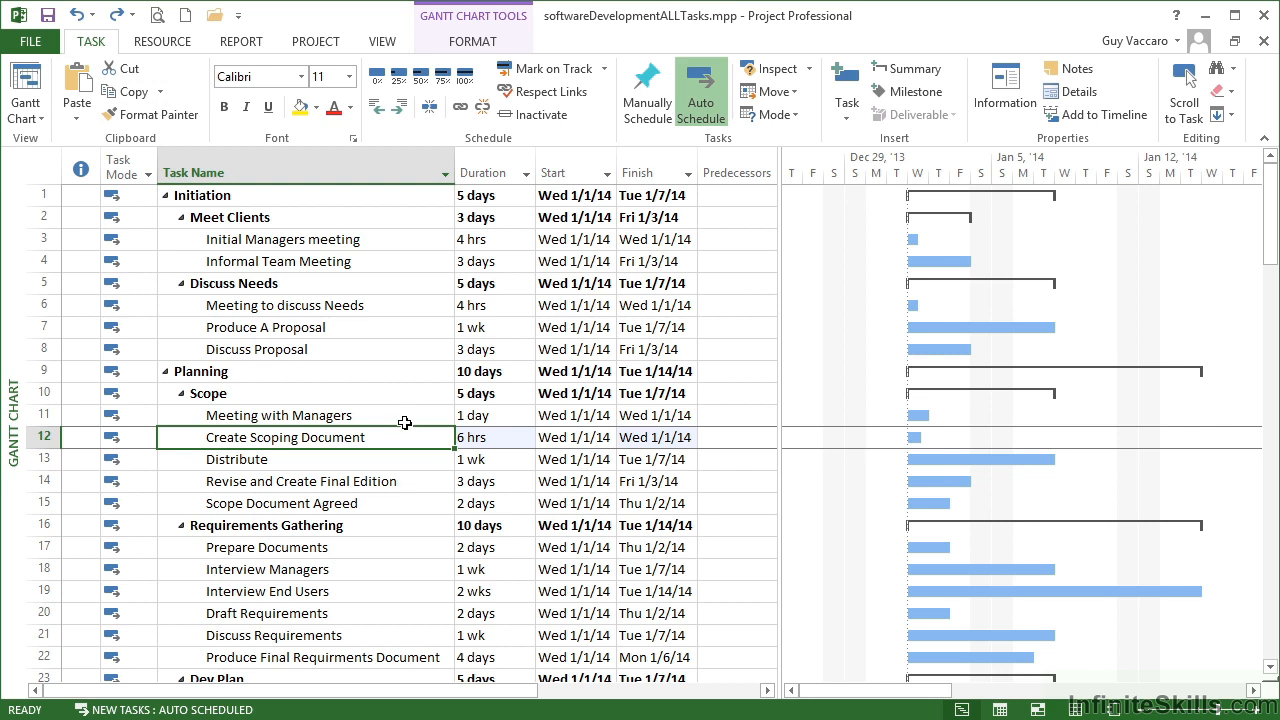
mouse_move(310, 412)
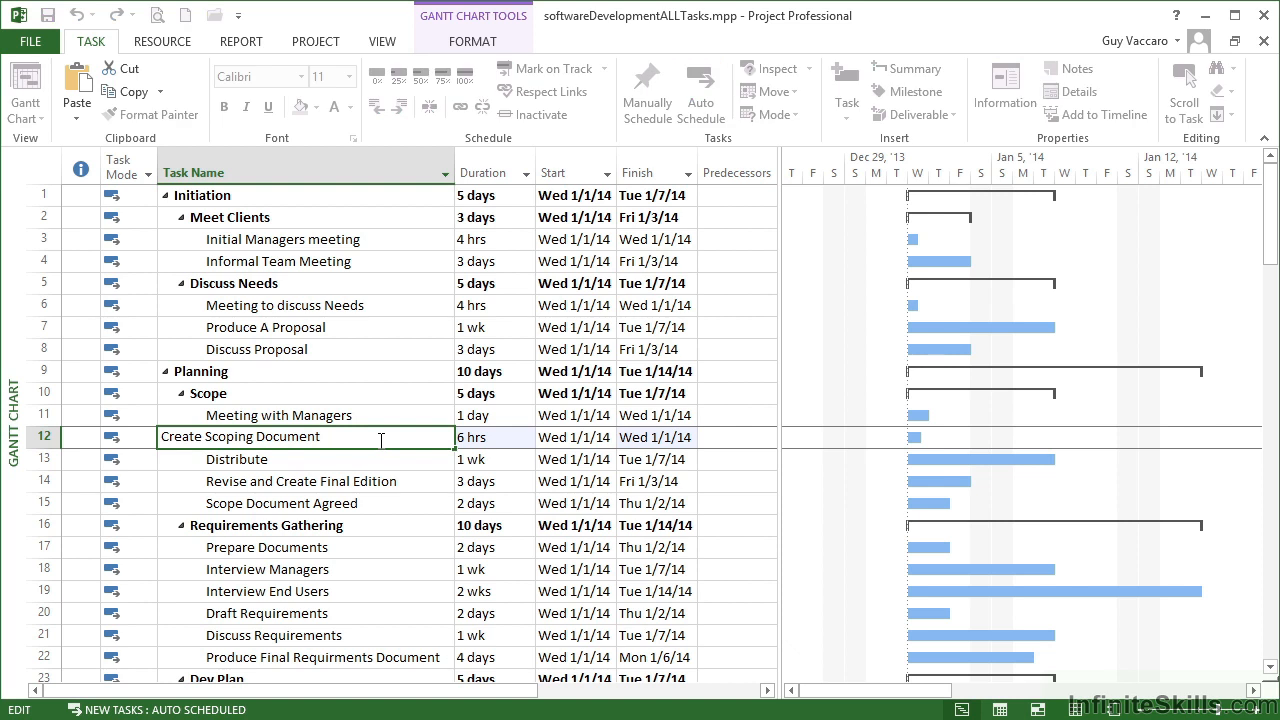
- Replace 'Document' in task 12's name so it reads Create Scoping Files and Pictures
key("BackSpace")
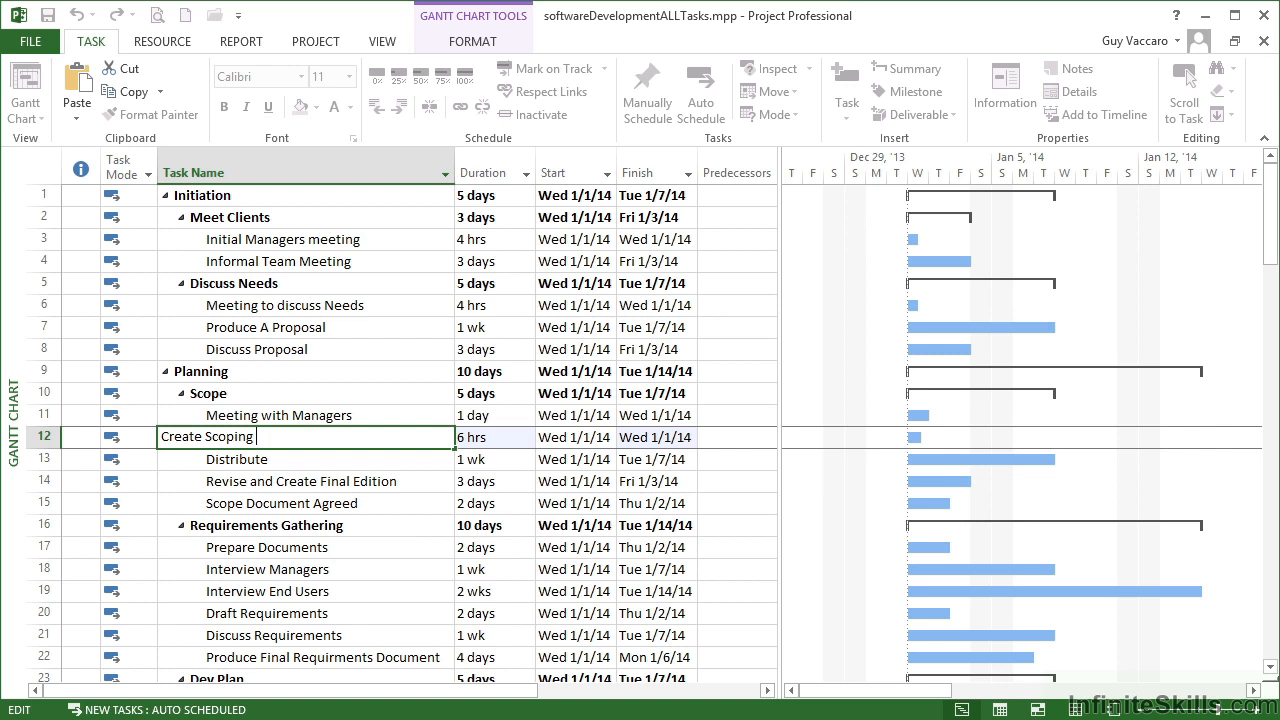
type("Files and Picture")
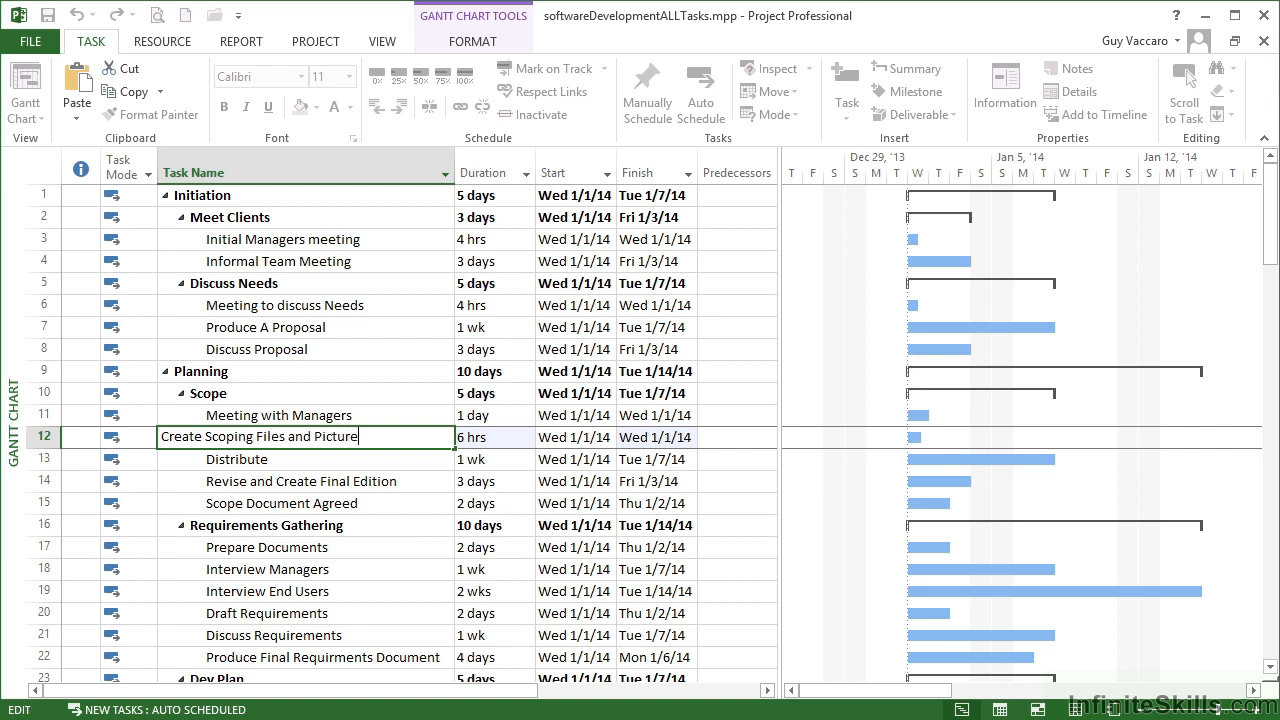
type("s")
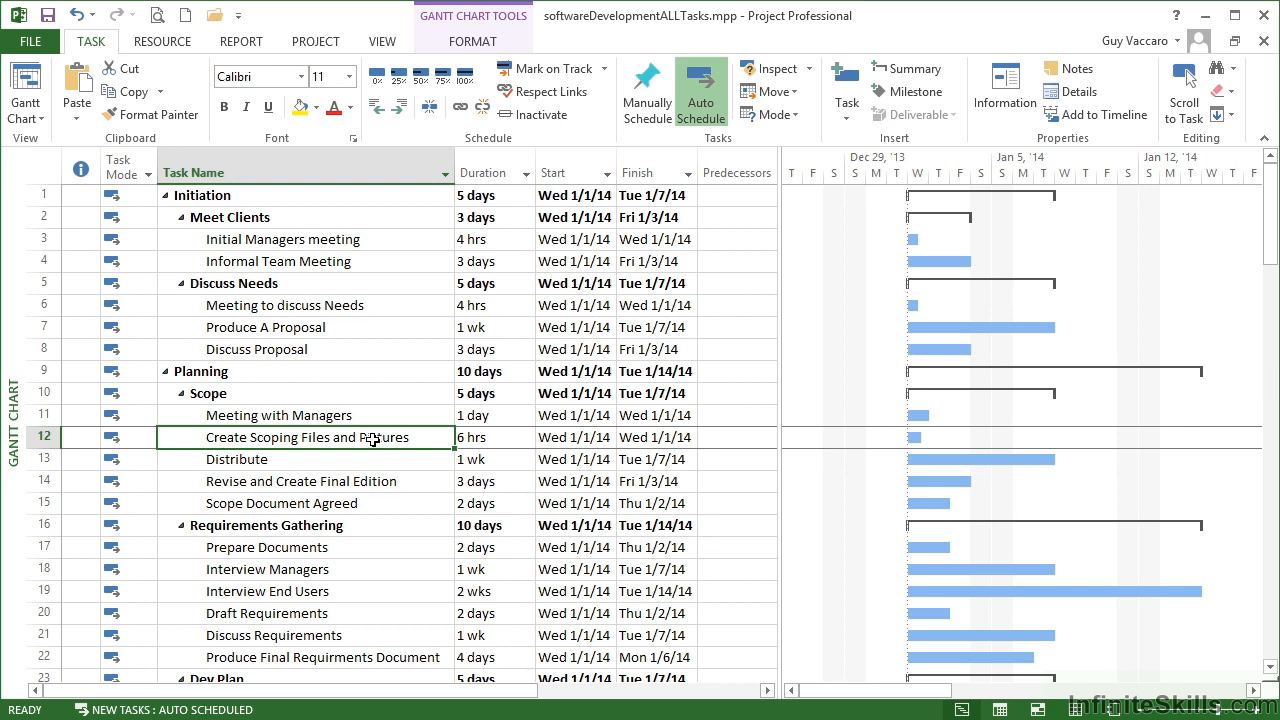
- Show the General details of Create Scoping Files and Pictures in Task Information
double_click(304, 436)
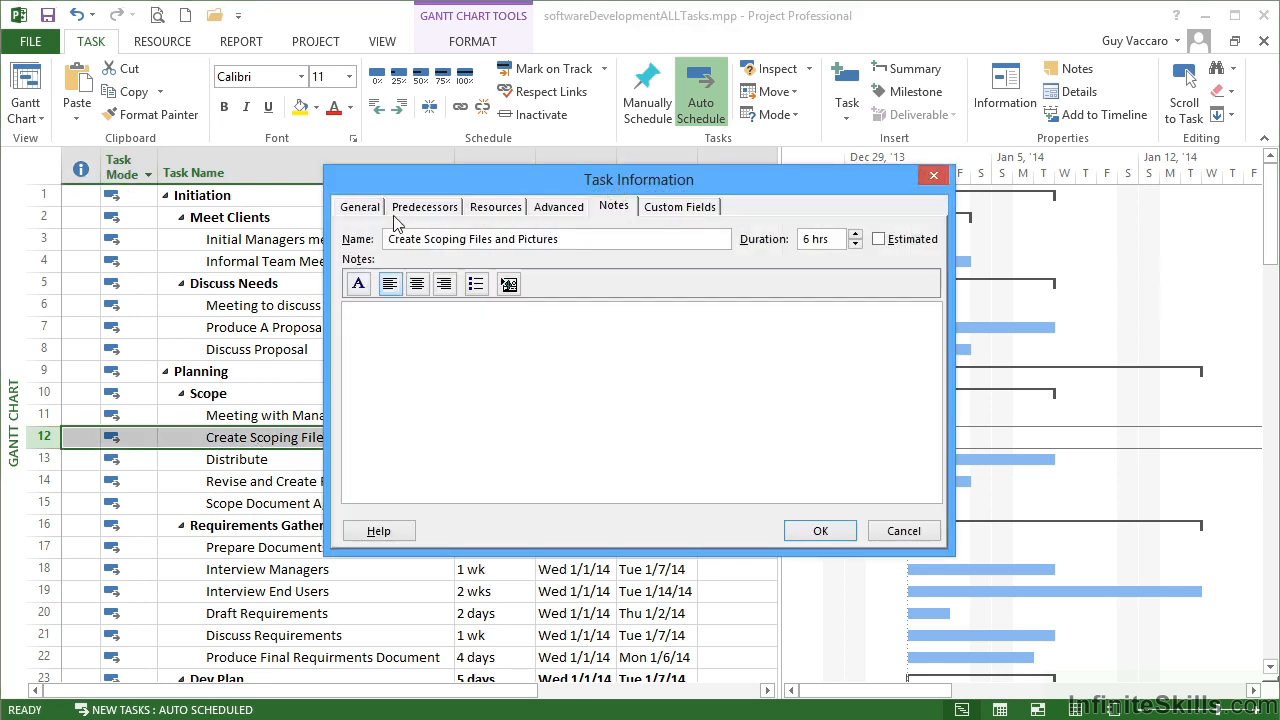
left_click(360, 206)
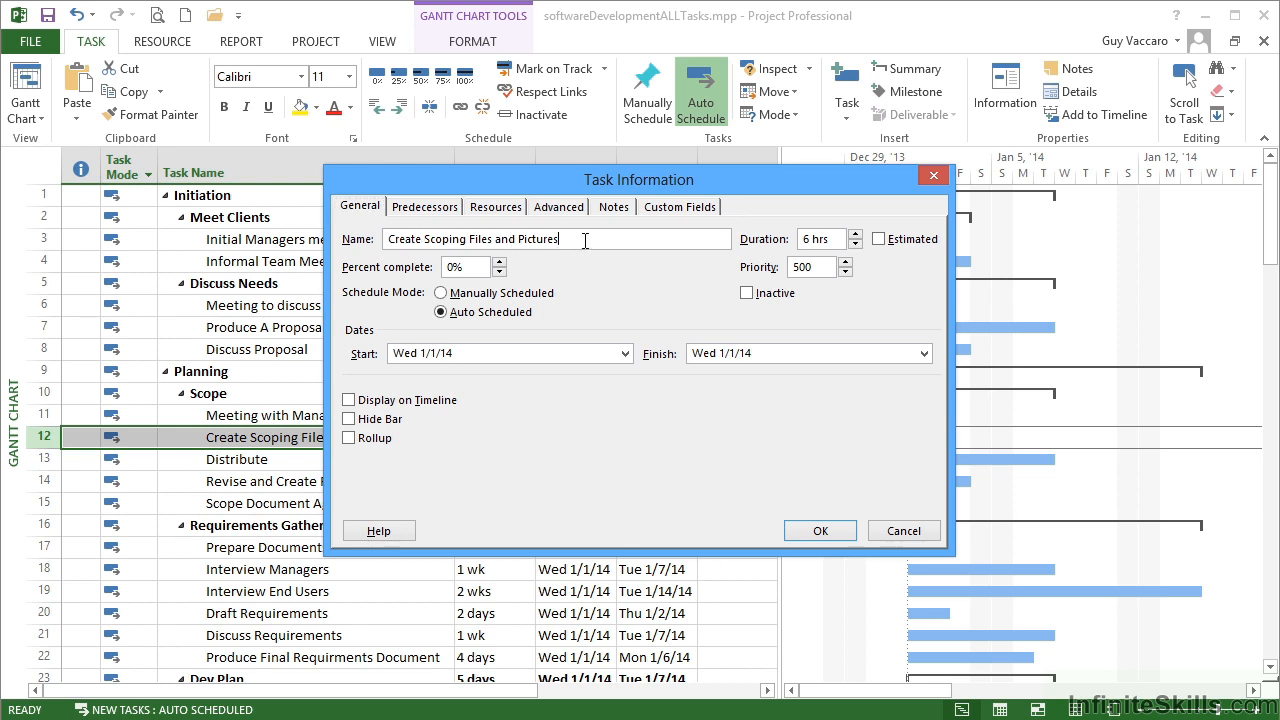
mouse_move(604, 240)
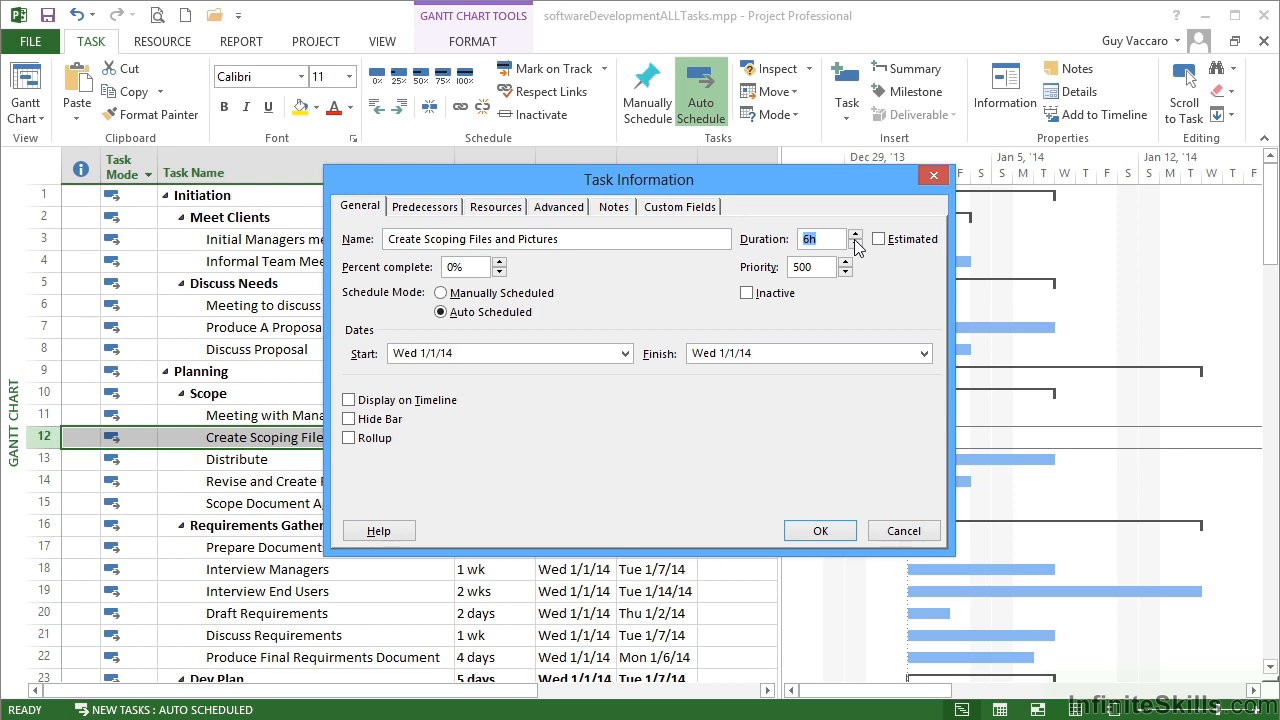
mouse_move(864, 256)
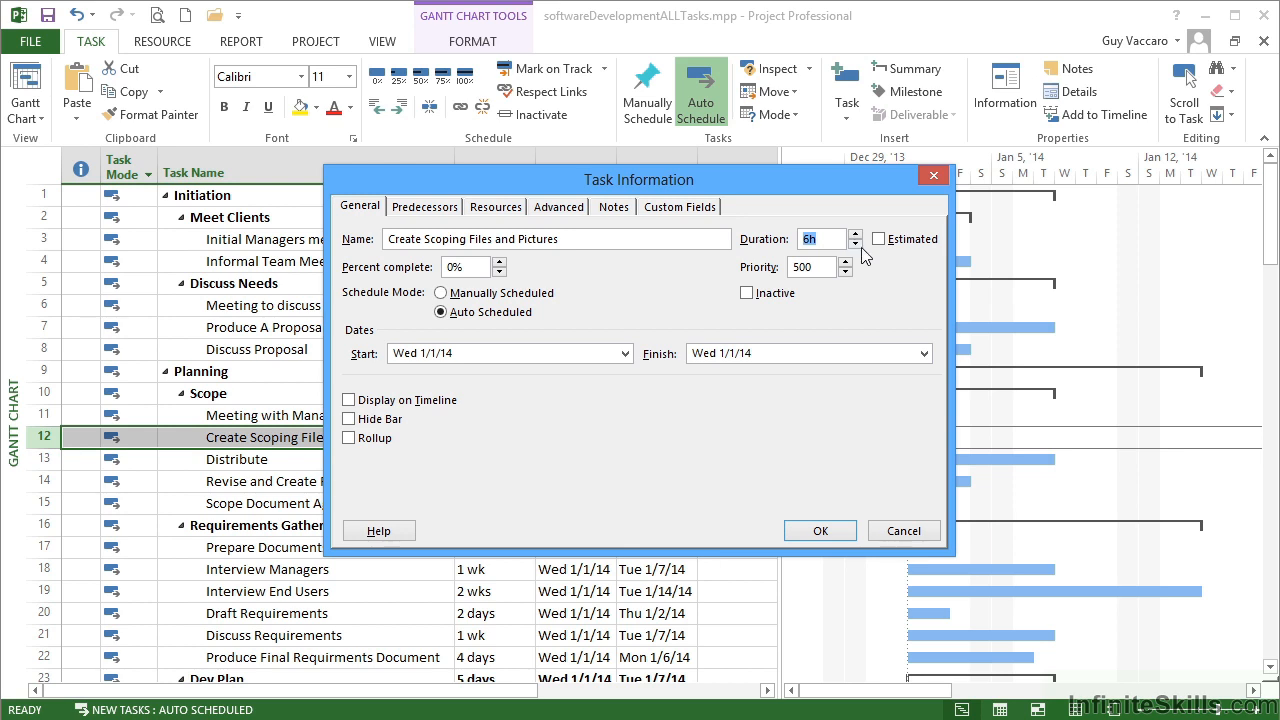
- Mark the task's 6-hour duration as Estimated and apply, so it reads 6 hrs?
left_click(880, 238)
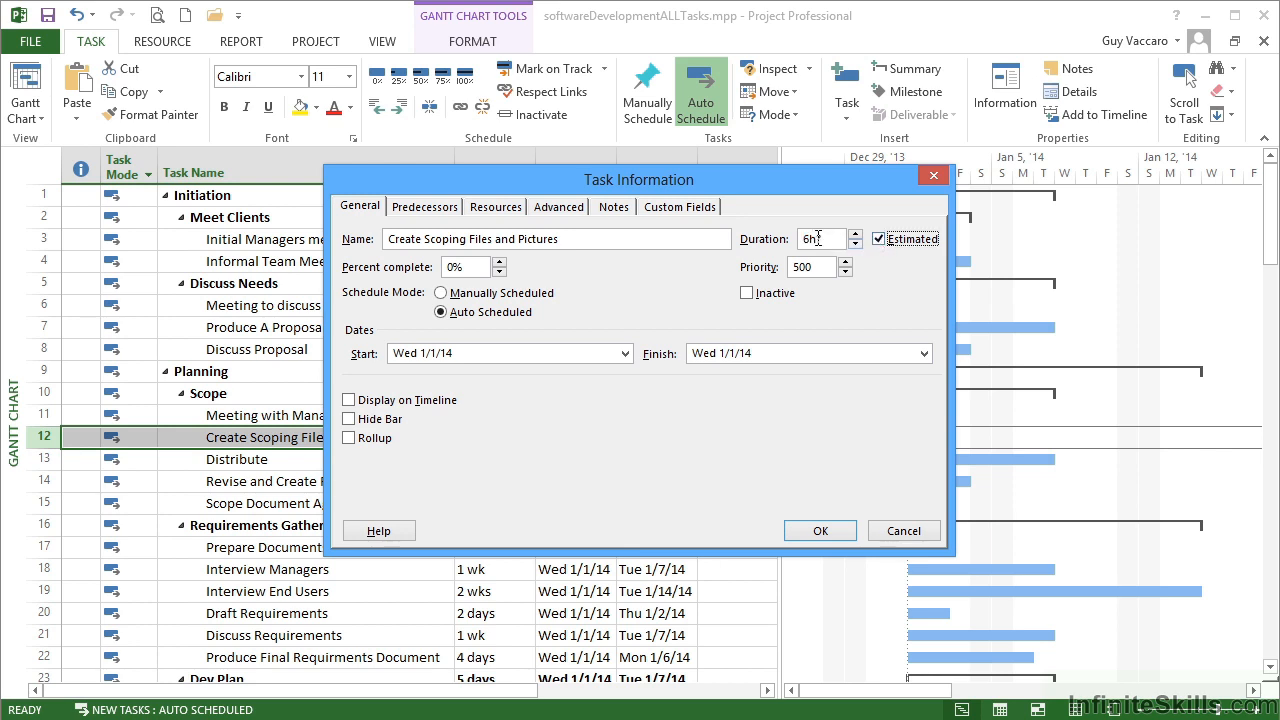
left_click(878, 238)
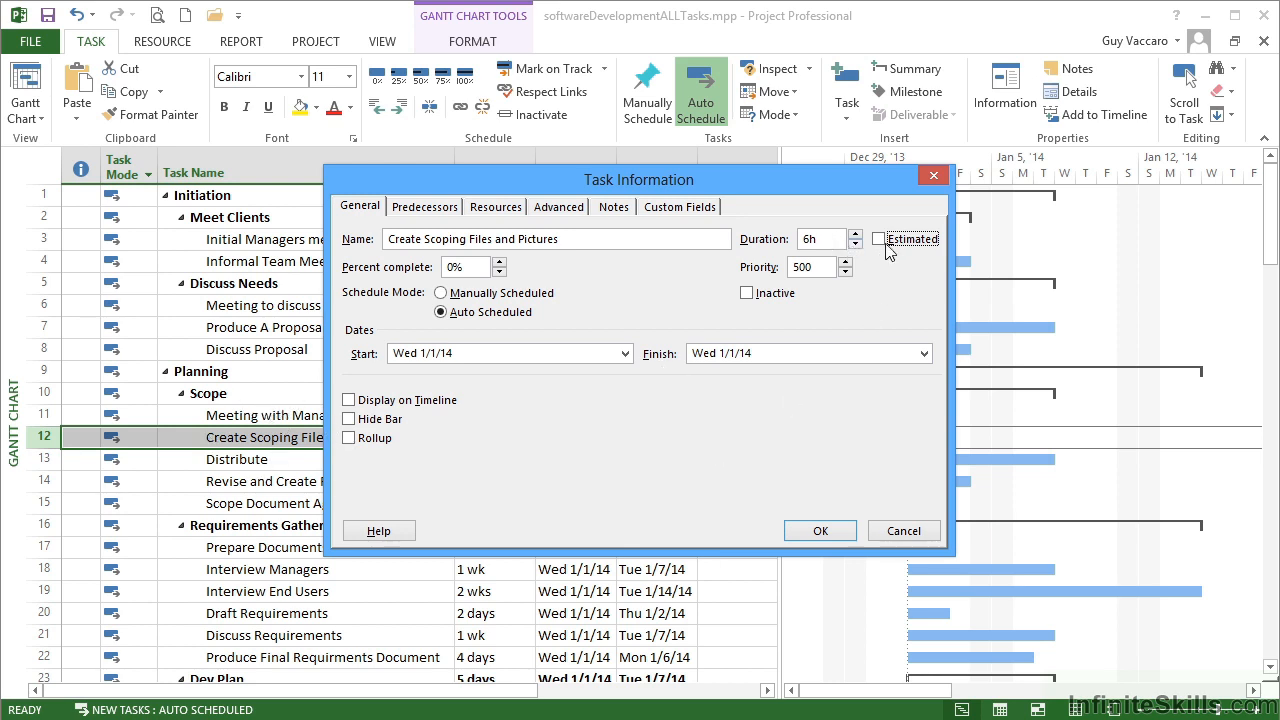
left_click(880, 238)
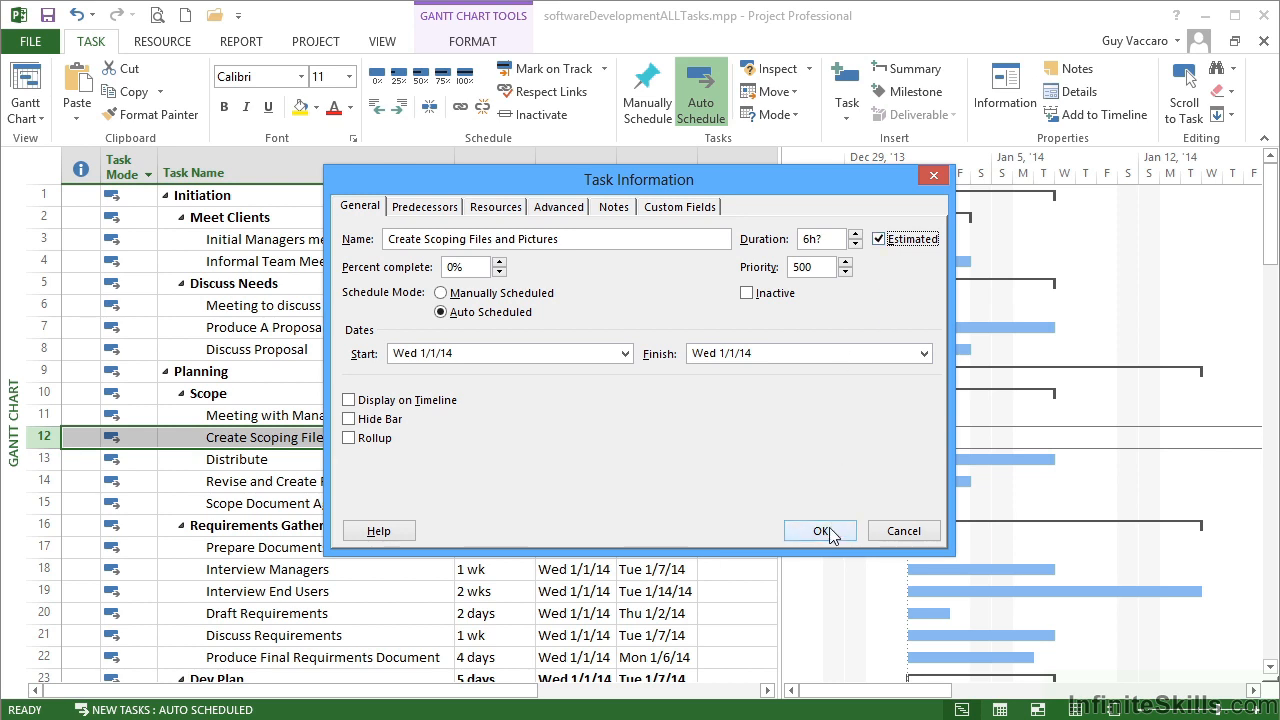
left_click(820, 530)
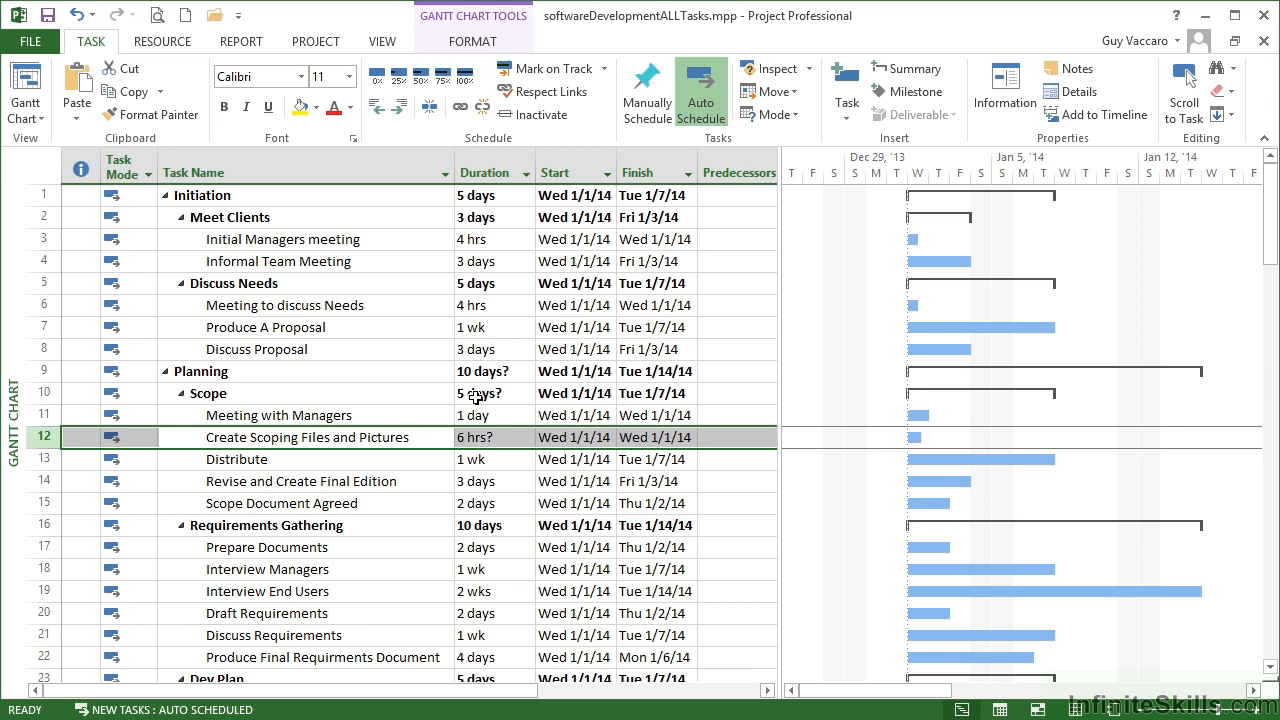
mouse_move(398, 370)
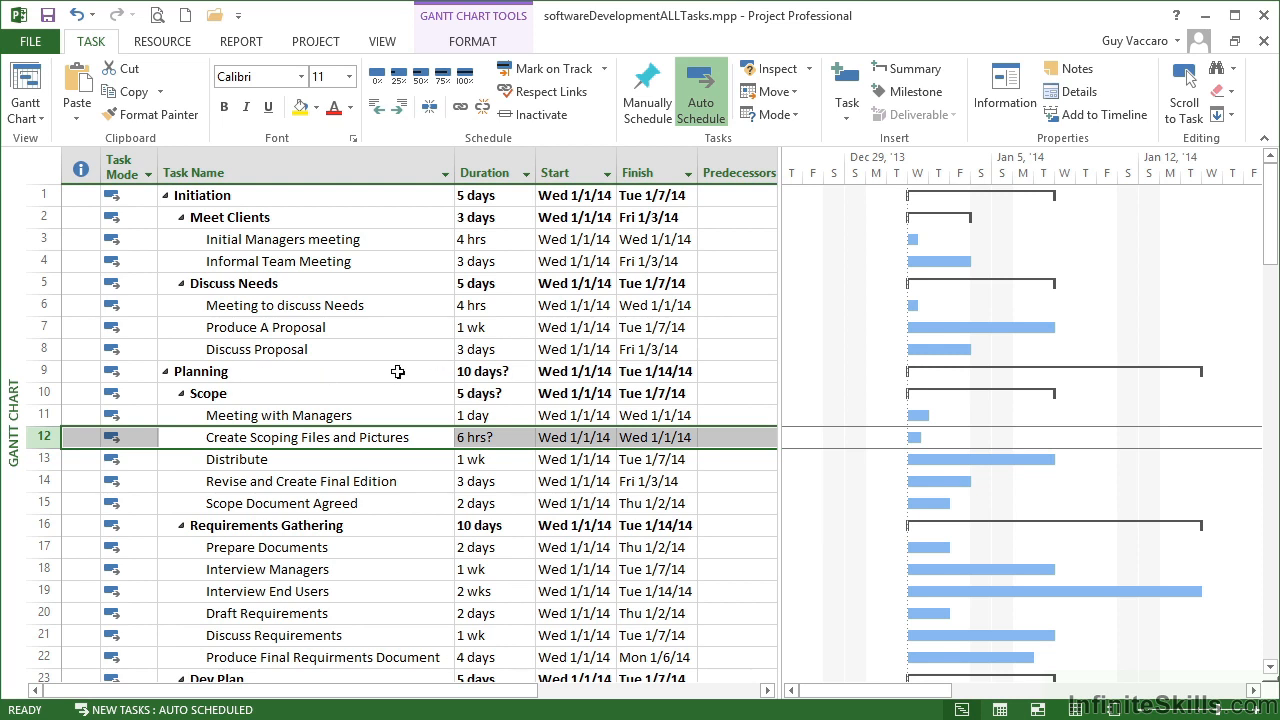
mouse_move(400, 376)
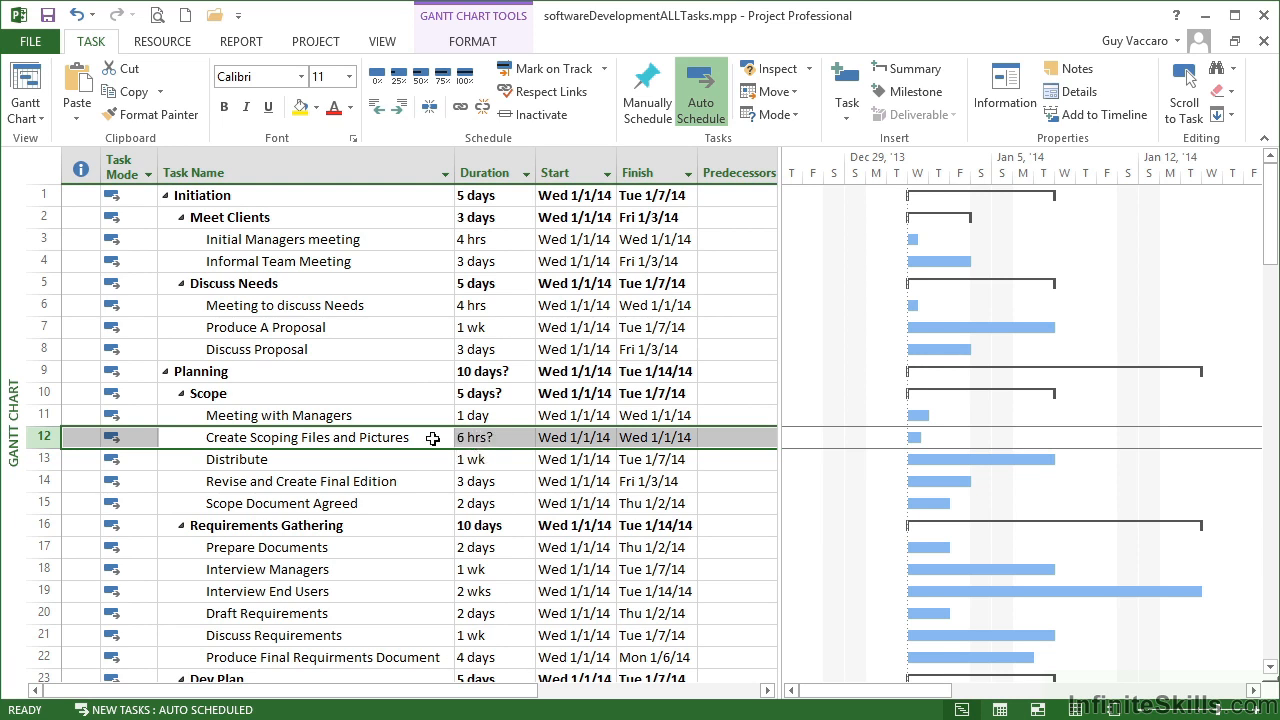
- Clear the Estimated flag on the task's duration and confirm, so it reads 6 hrs
double_click(308, 436)
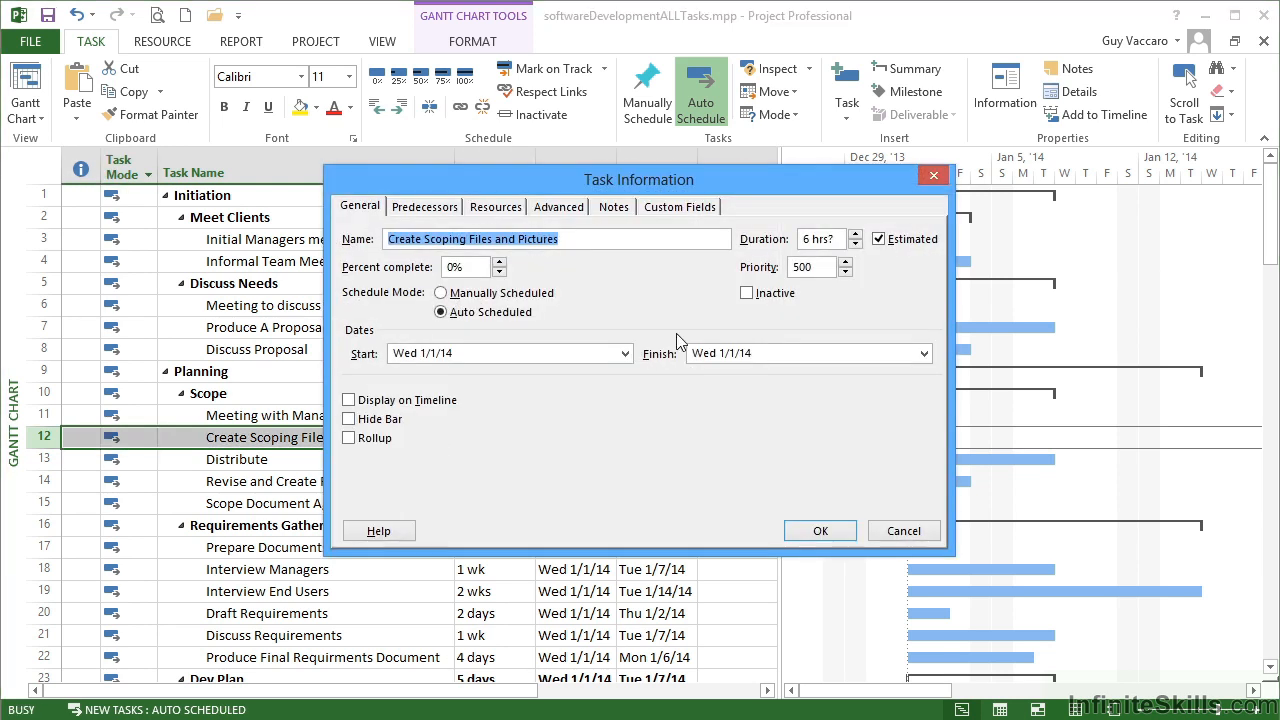
left_click(878, 238)
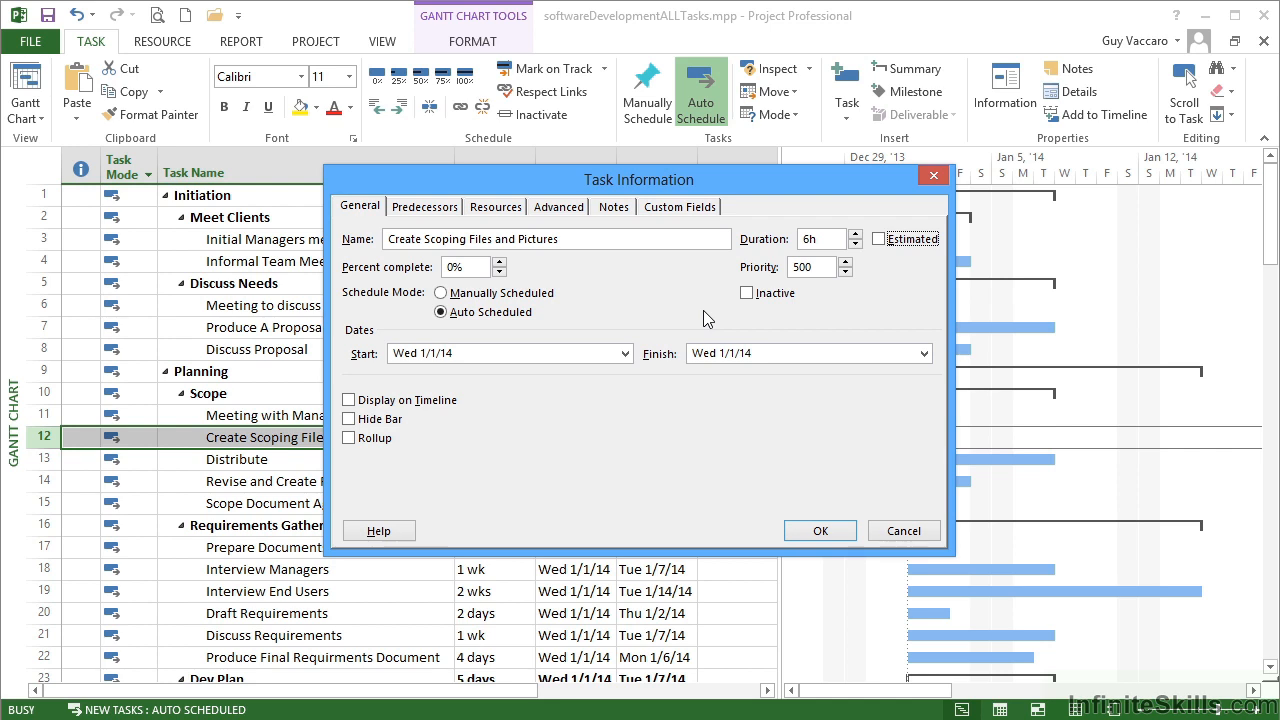
mouse_move(800, 290)
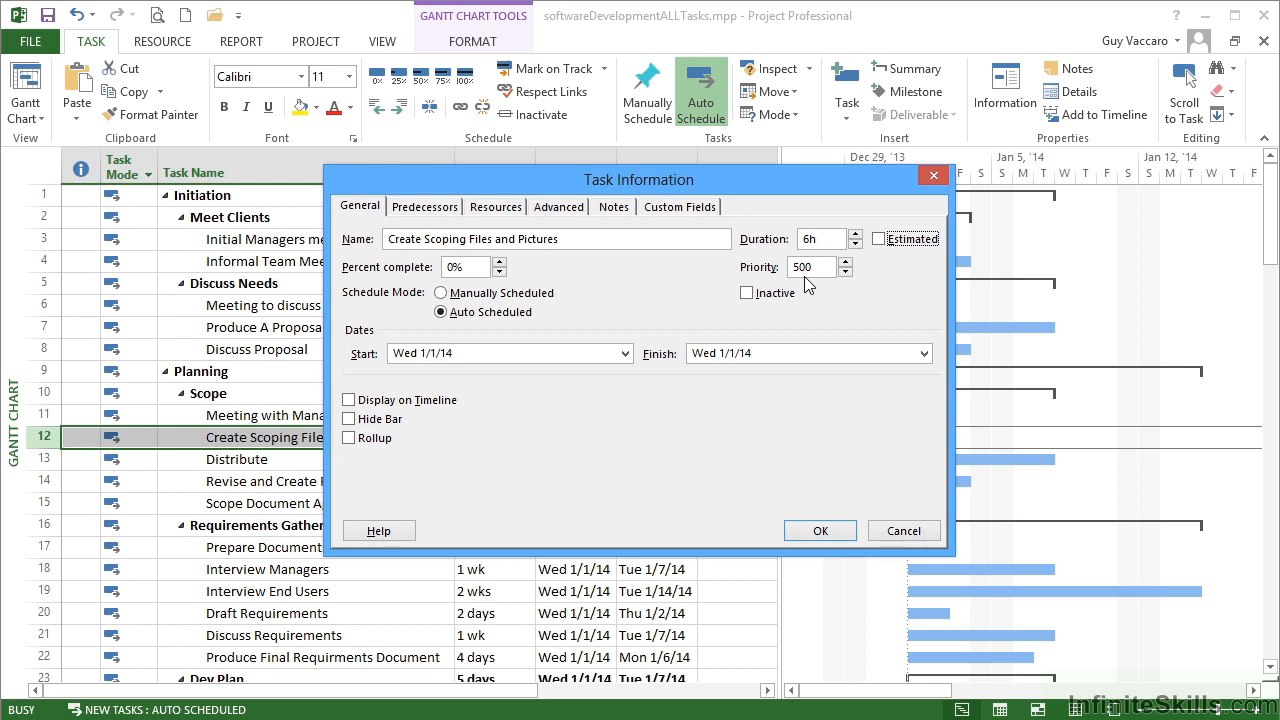
left_click(820, 530)
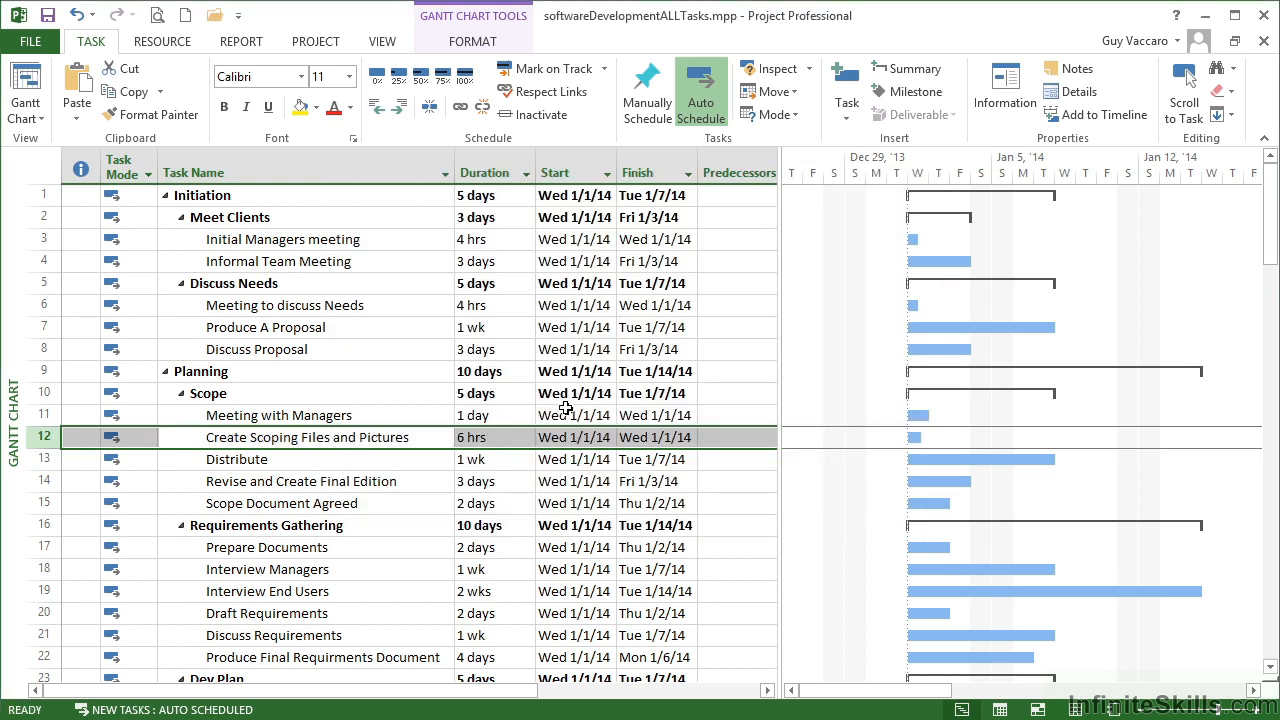
mouse_move(424, 432)
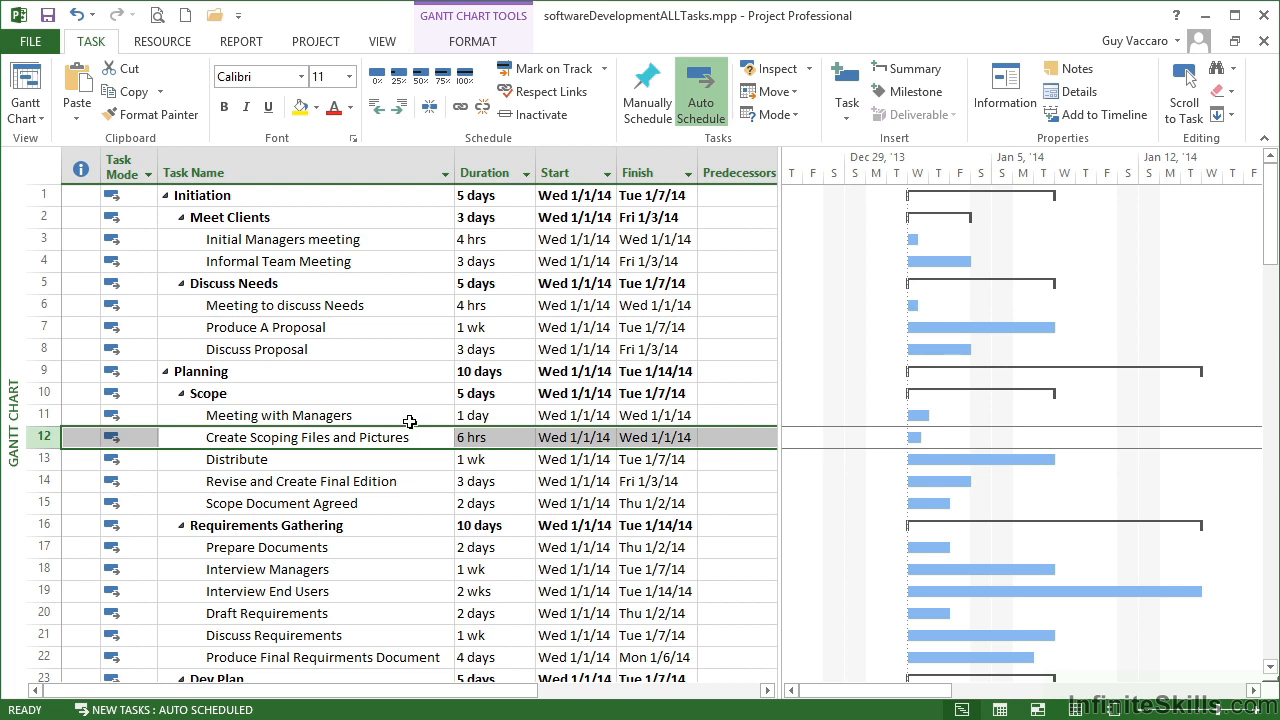
left_click(320, 436)
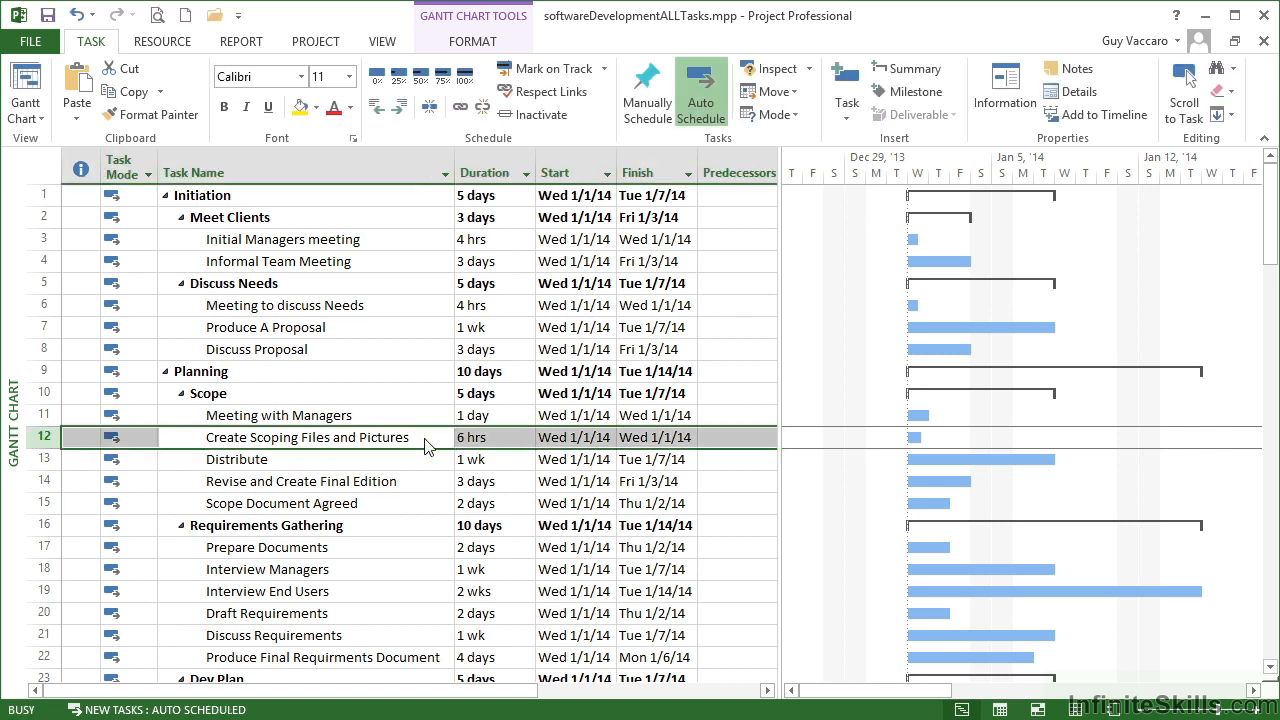
double_click(308, 436)
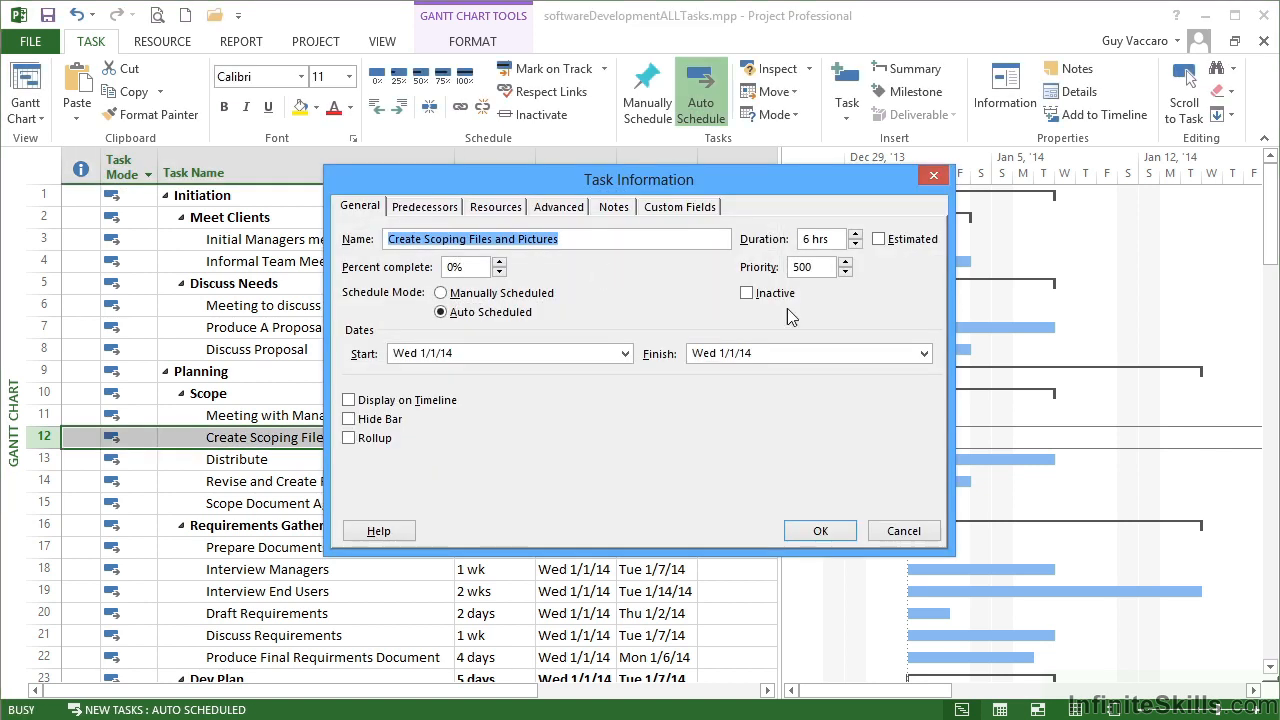
mouse_move(830, 402)
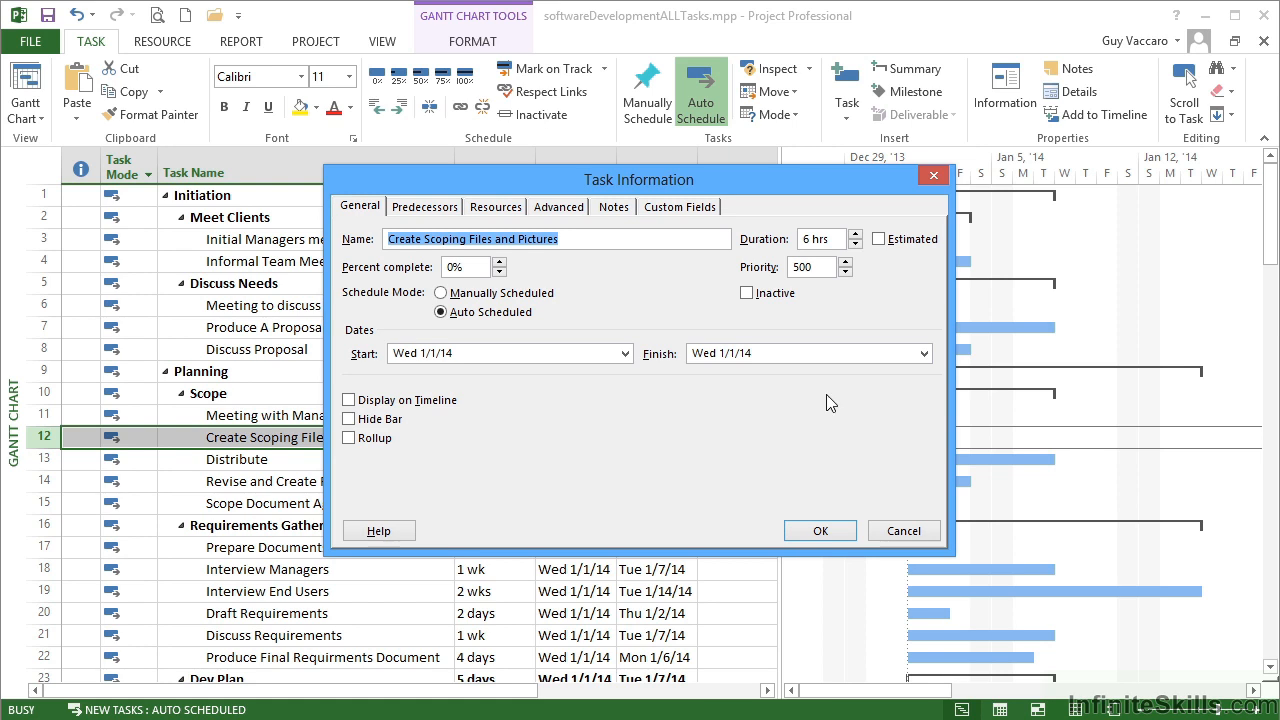
mouse_move(836, 464)
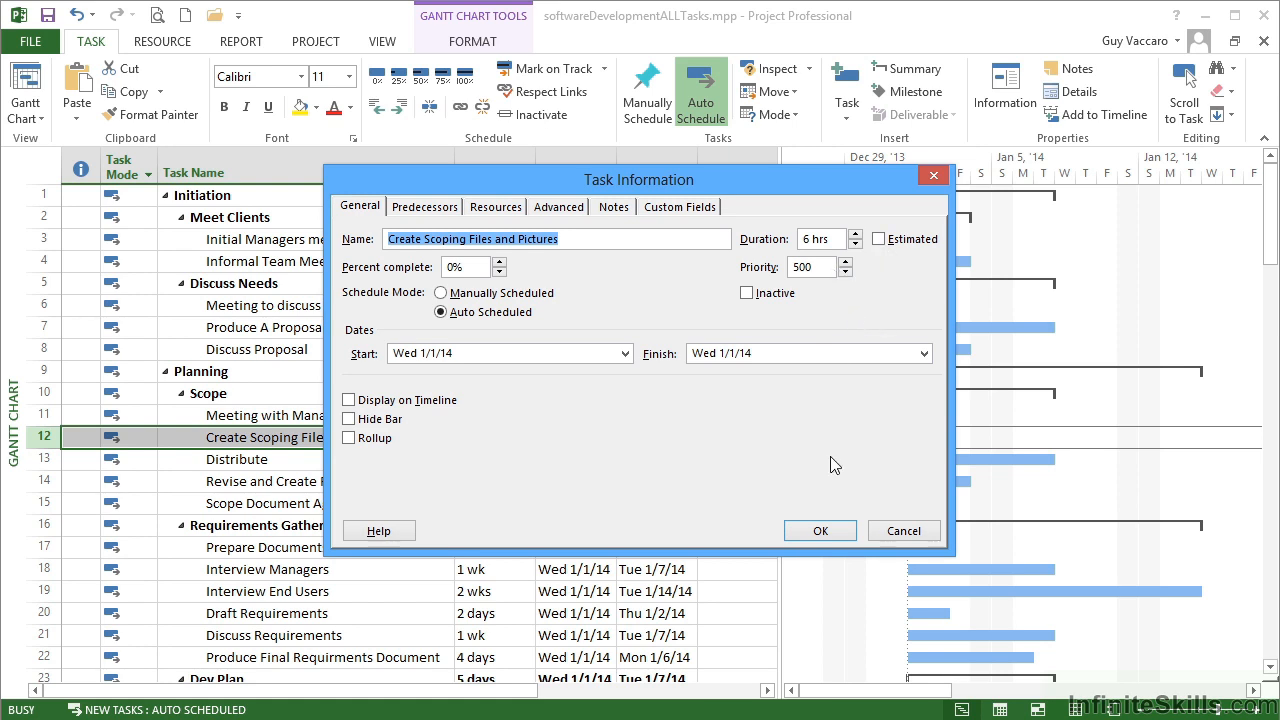
left_click(820, 530)
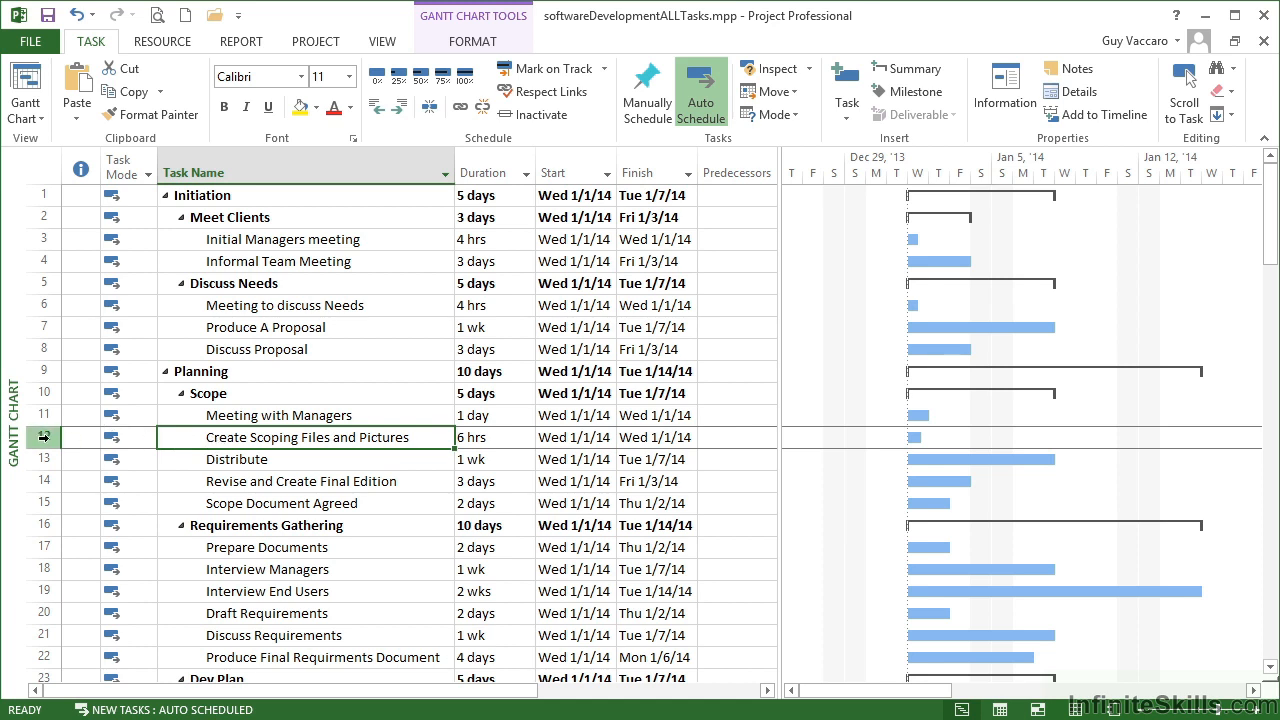
- Select the whole Create Scoping Files and Pictures row by its ID for moving
left_click(42, 436)
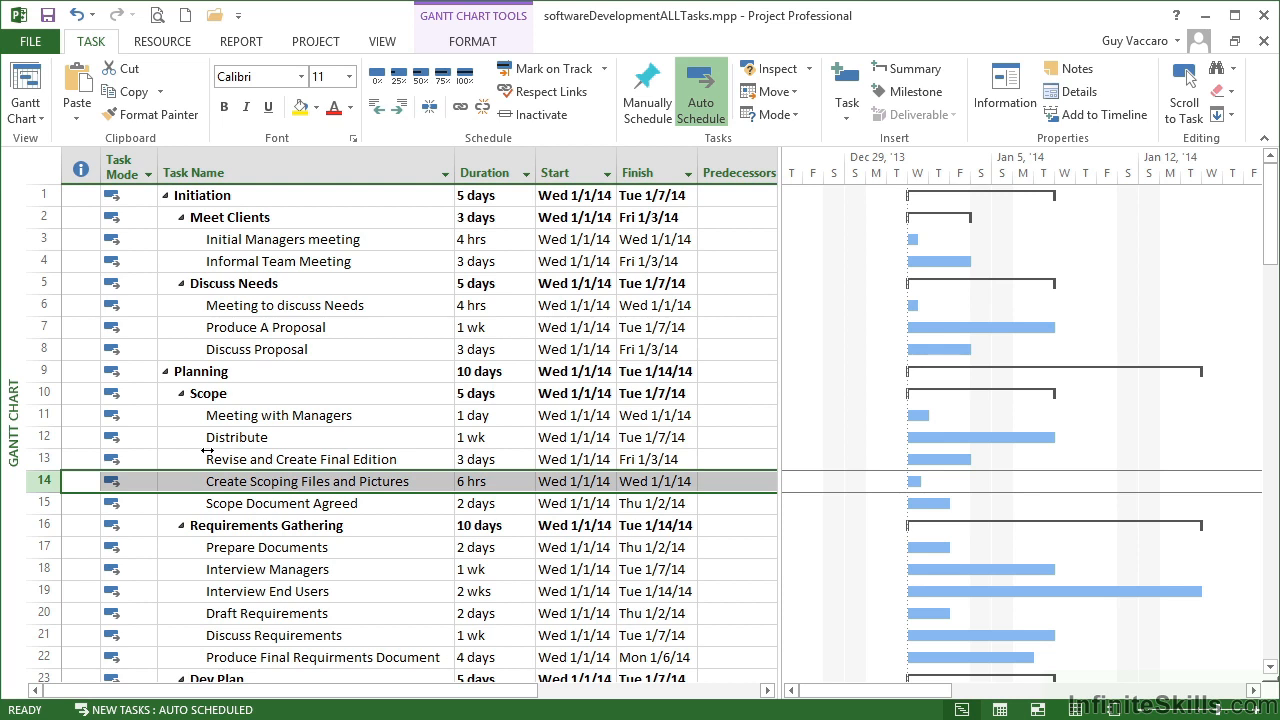
mouse_move(180, 488)
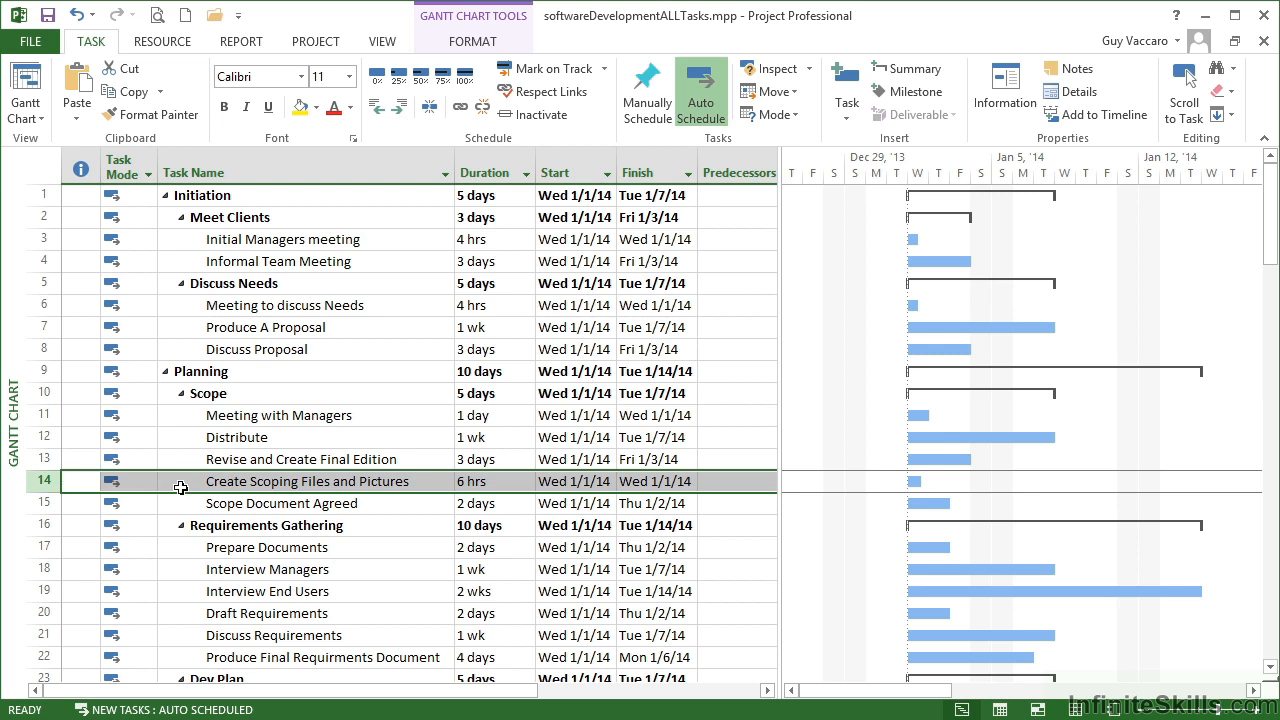
mouse_move(180, 488)
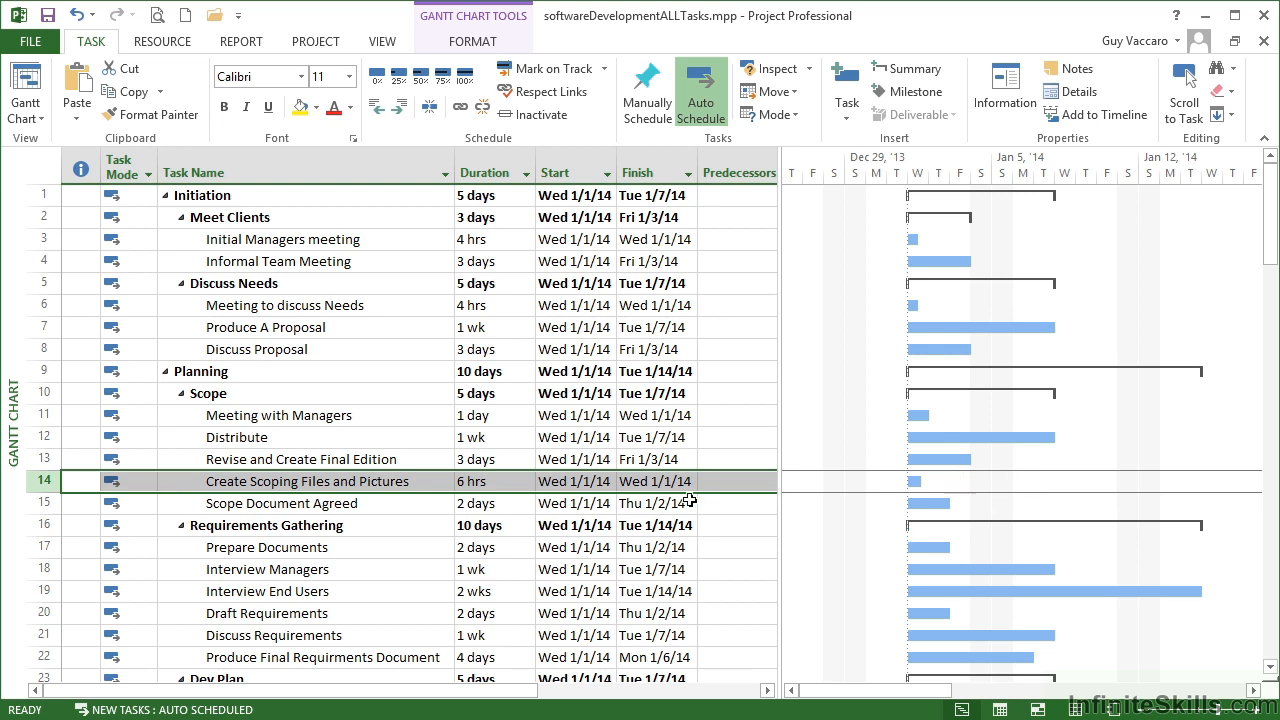
mouse_move(300, 498)
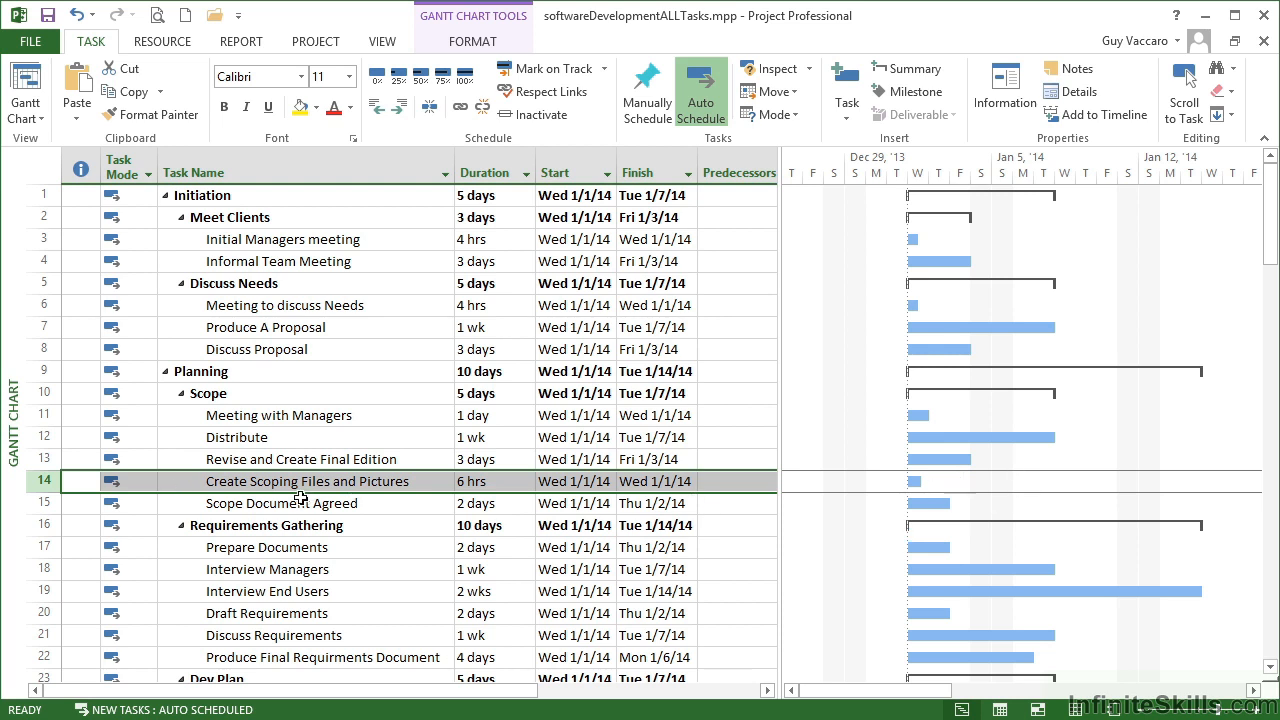
mouse_move(186, 488)
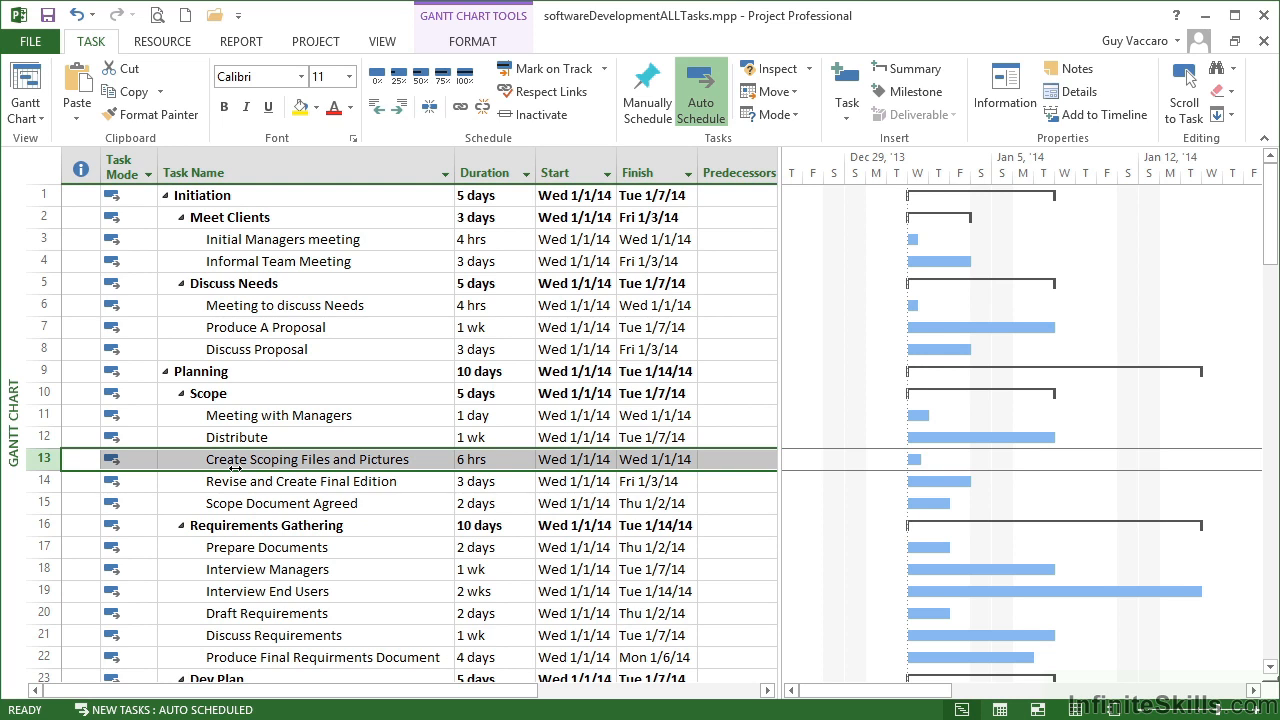
- Scroll the Gantt table down to the Project Plan tasks around rows 37–42
scroll("down", 3)
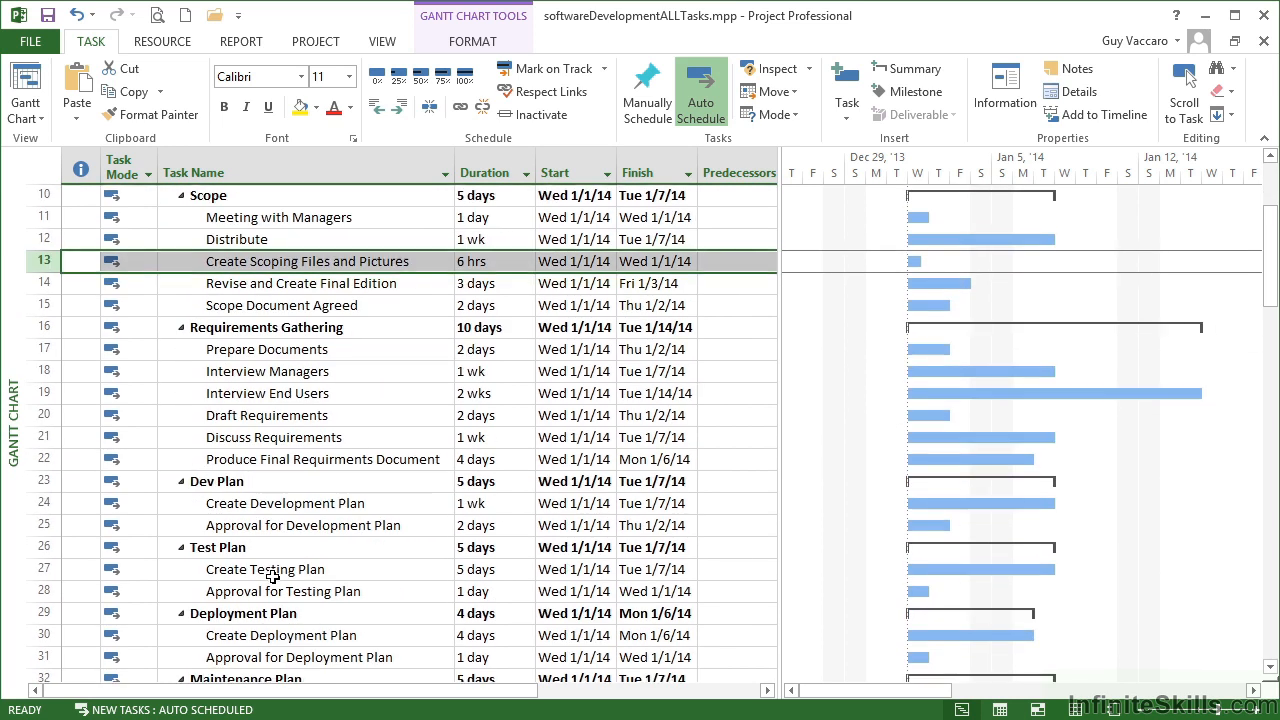
scroll("down", 3)
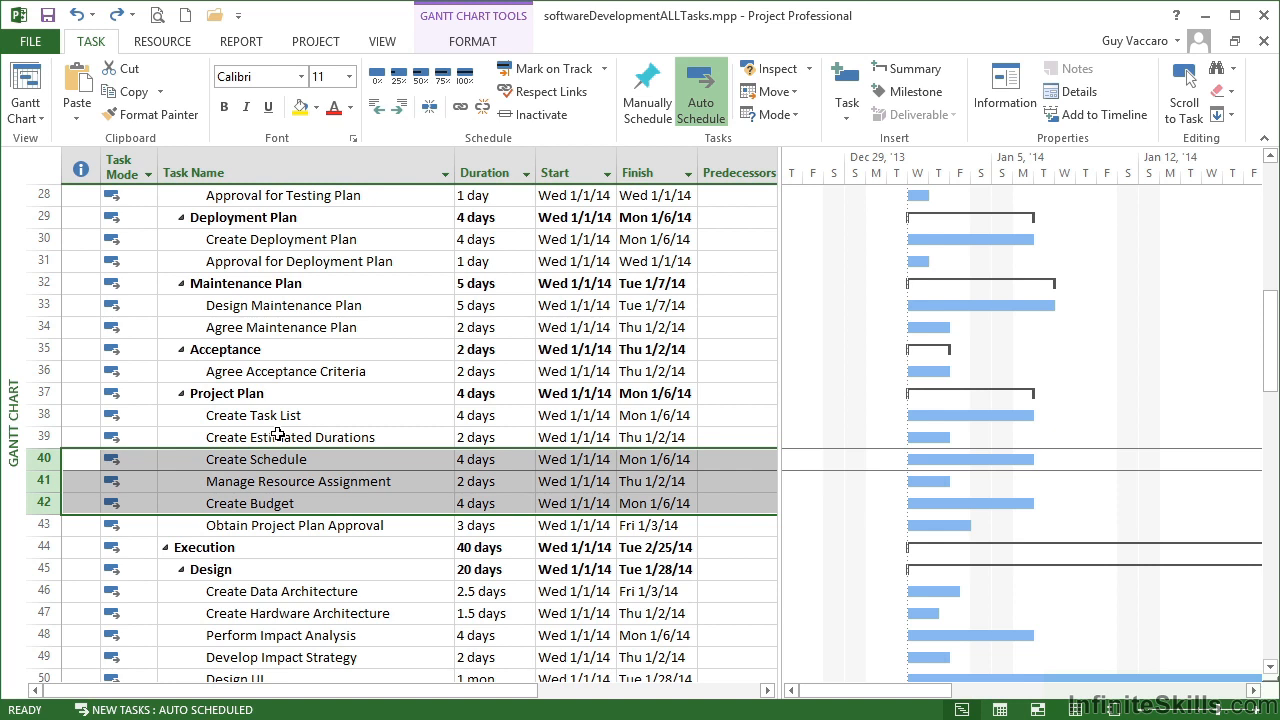
mouse_move(288, 440)
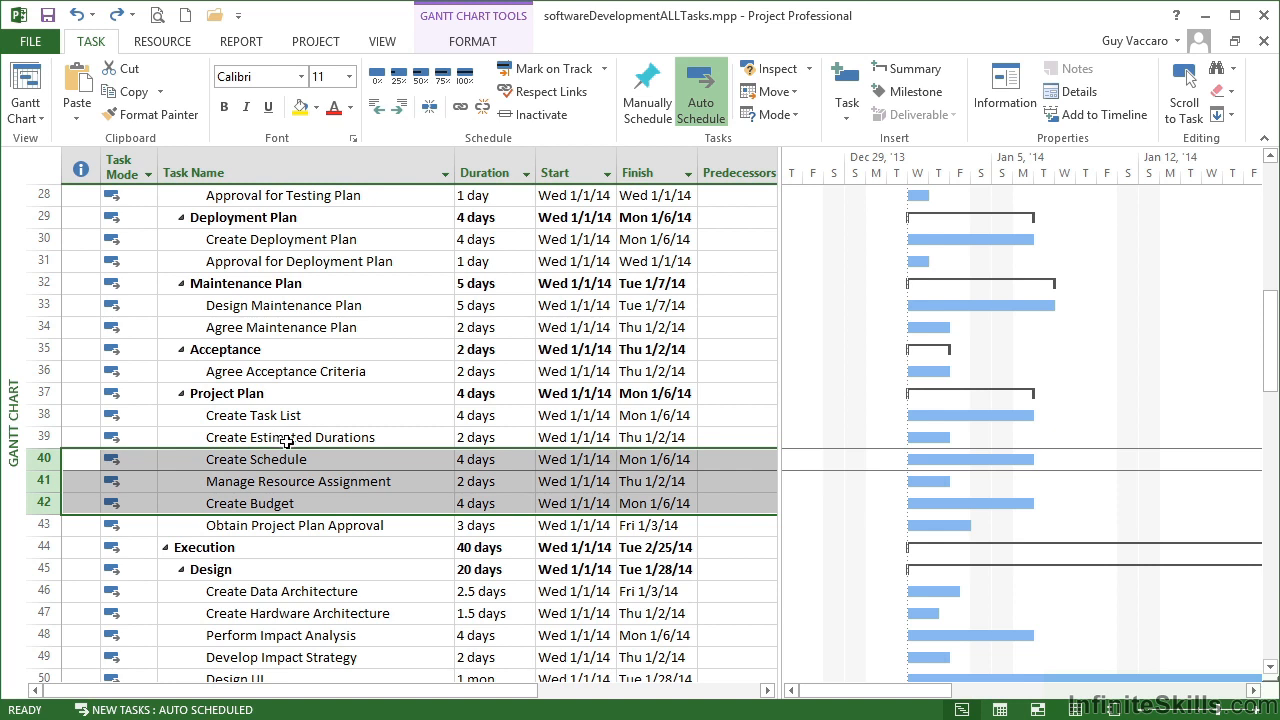
left_click(290, 436)
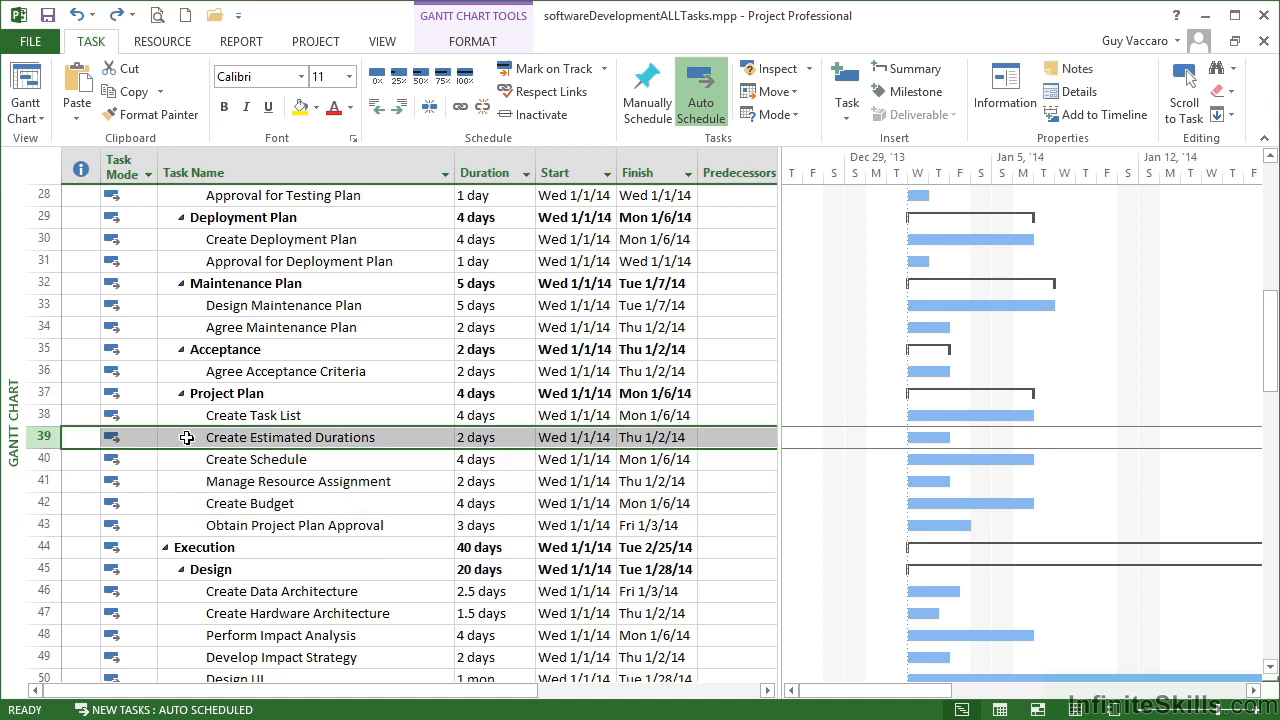
mouse_move(168, 480)
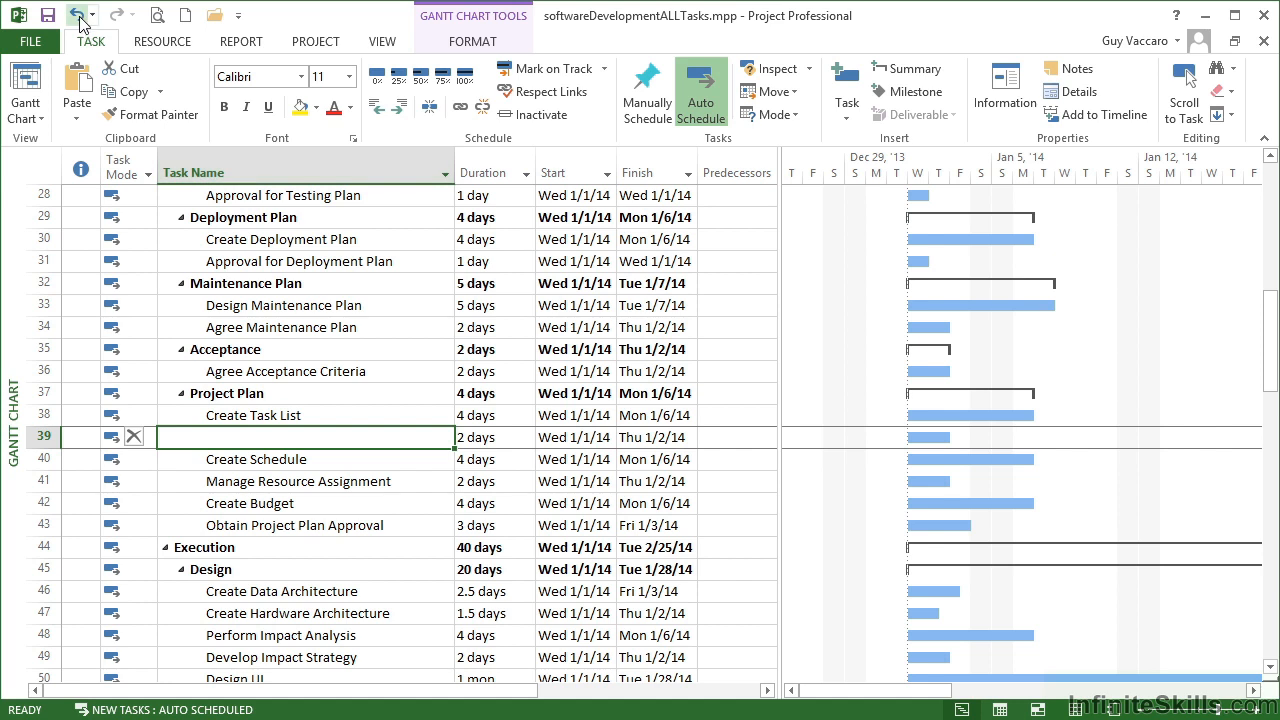
type("Create Estimated Durations")
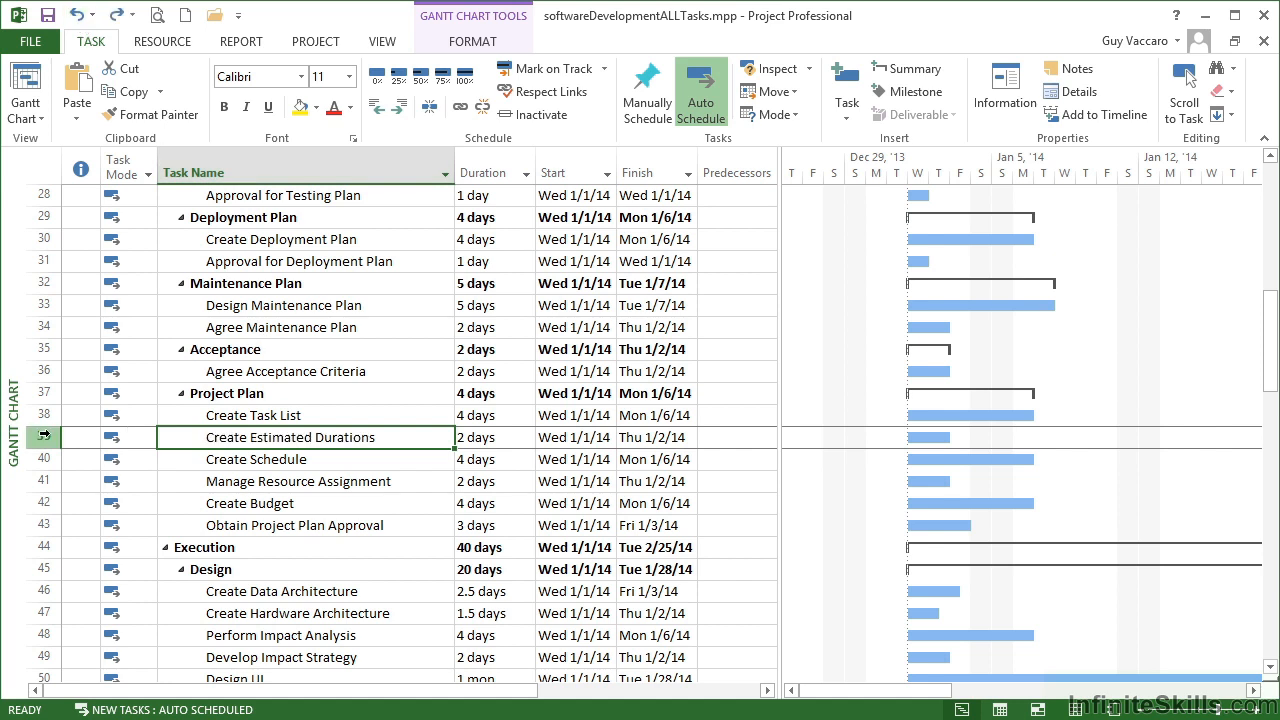
left_click(44, 436)
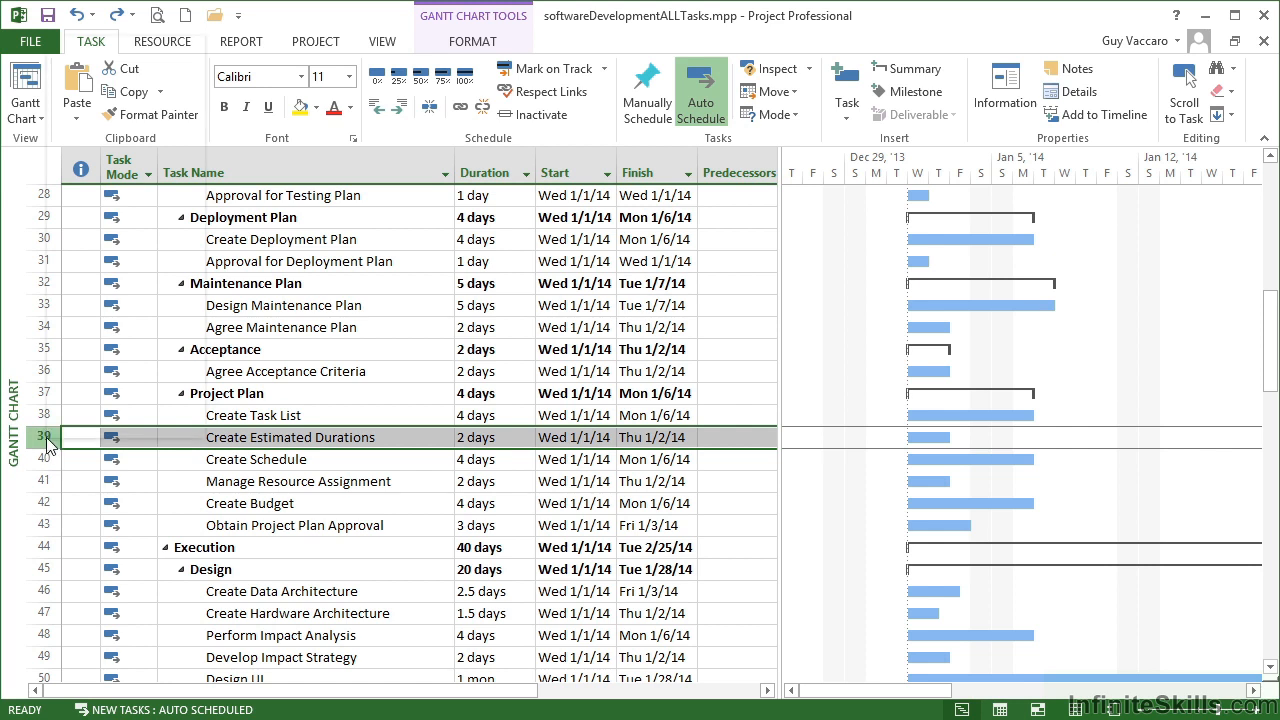
- Delete the Create Estimated Durations task at row 39 via its row context menu
right_click(290, 436)
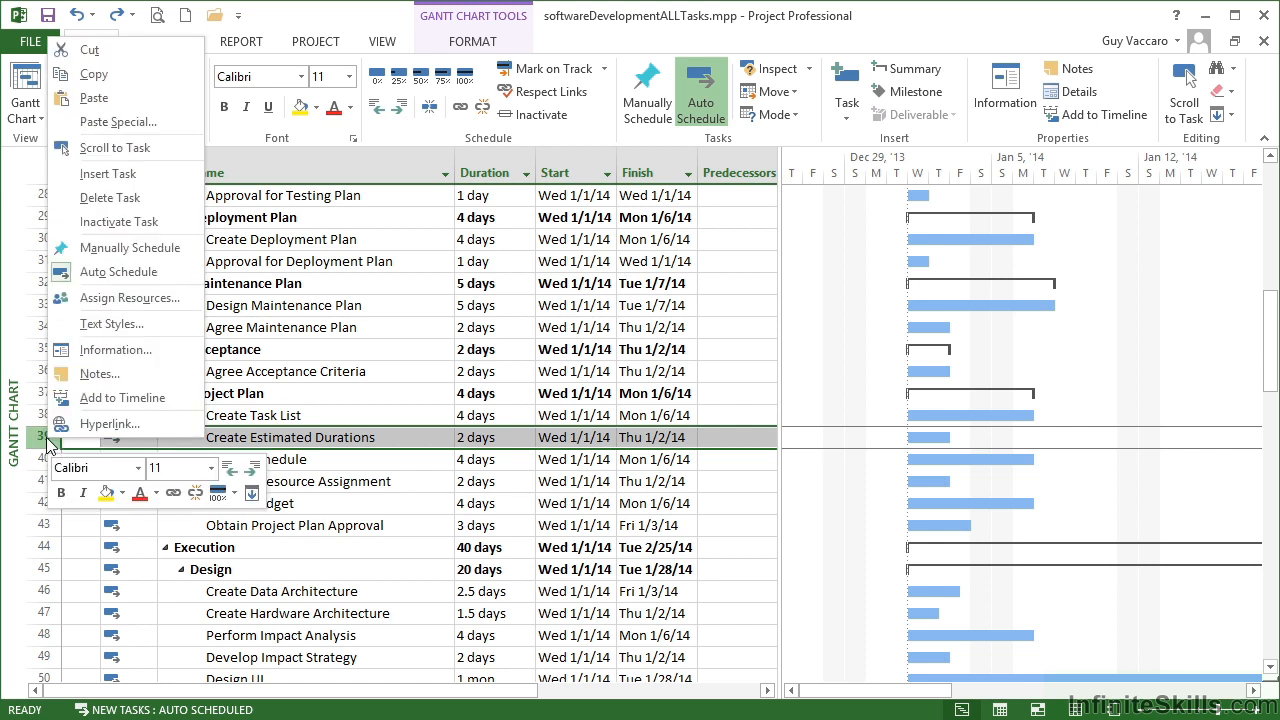
mouse_move(110, 198)
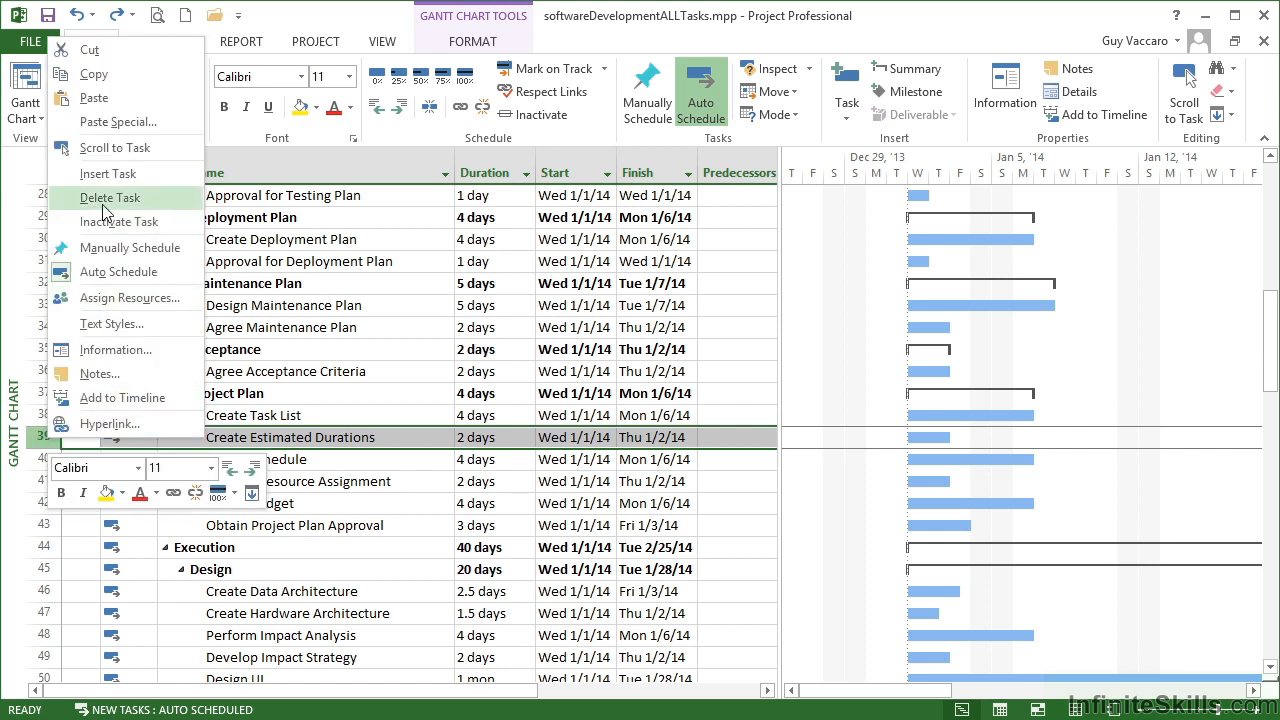
left_click(110, 198)
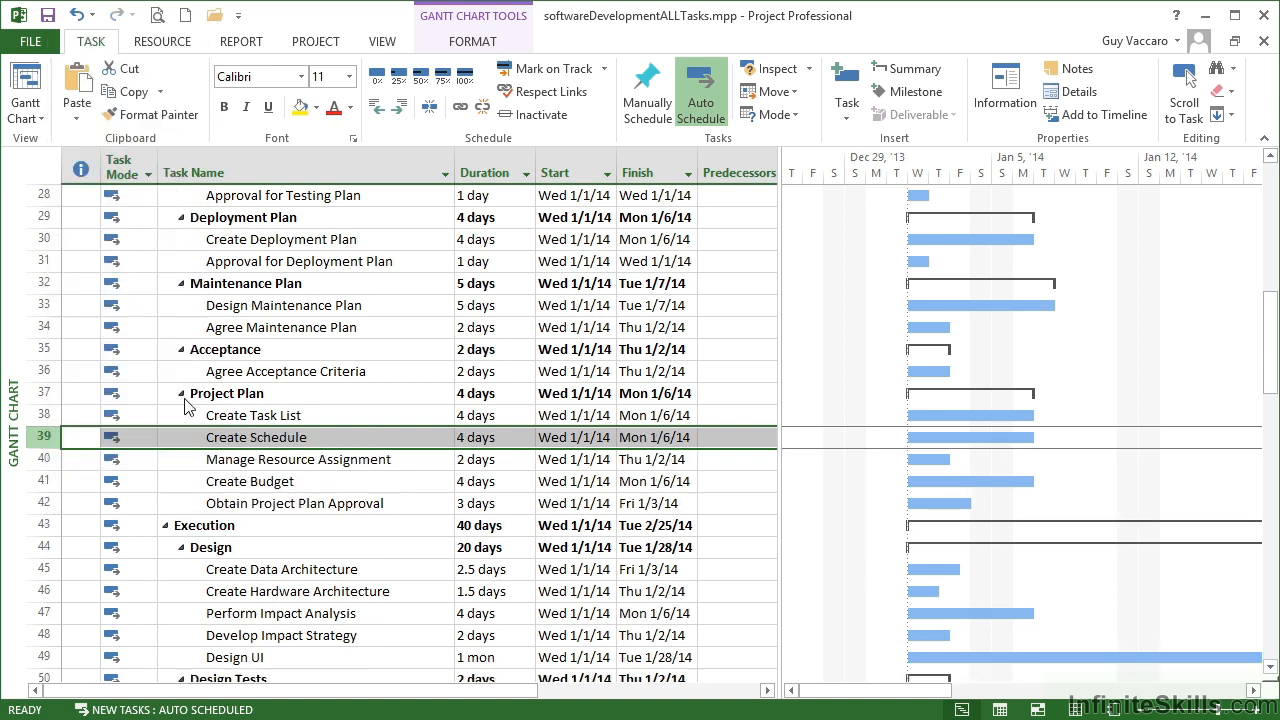